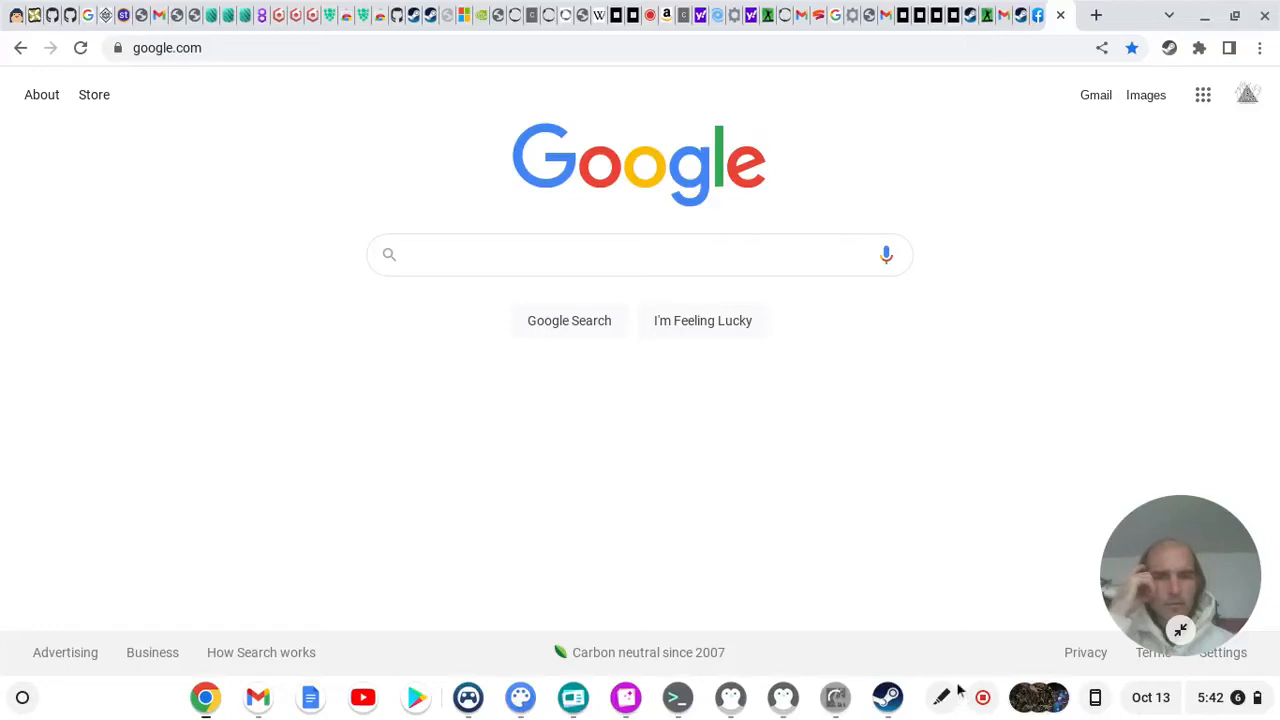
pyautogui.moveTo(838, 442)
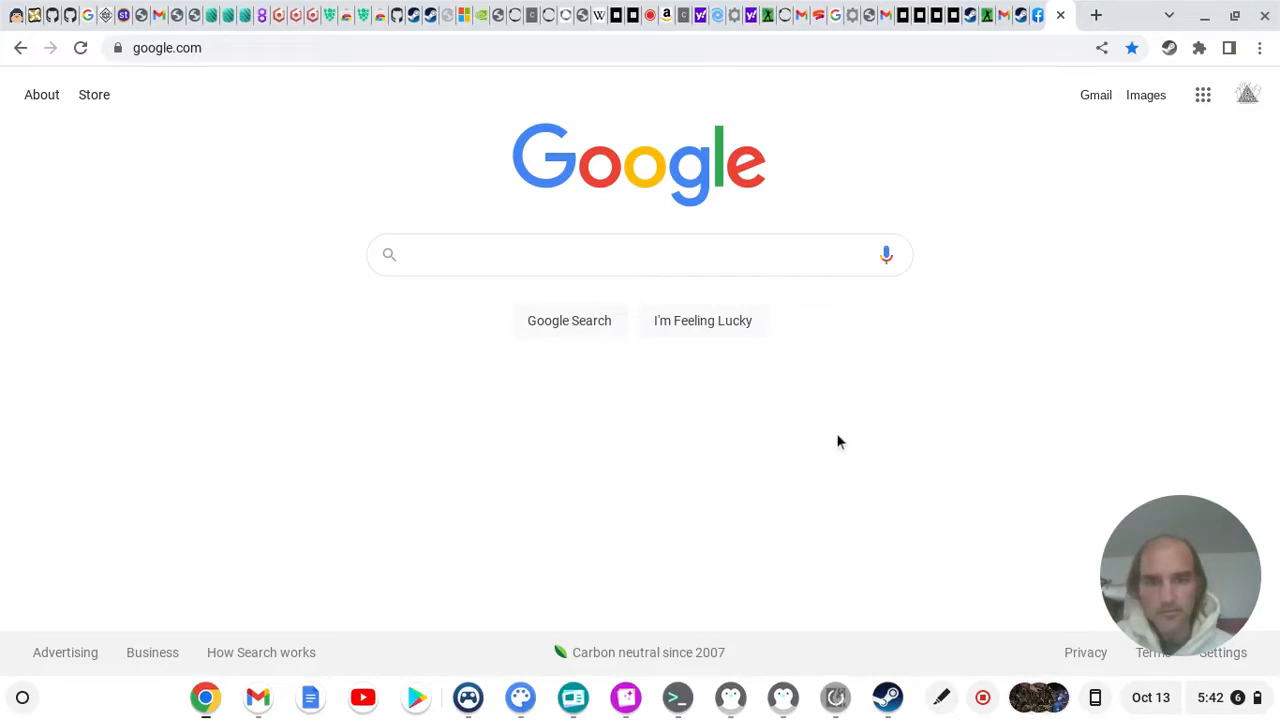
# Search Google for 'Elder Scrolls High Isle Stadia' from a new Chrome search box
pyautogui.click(540, 254)
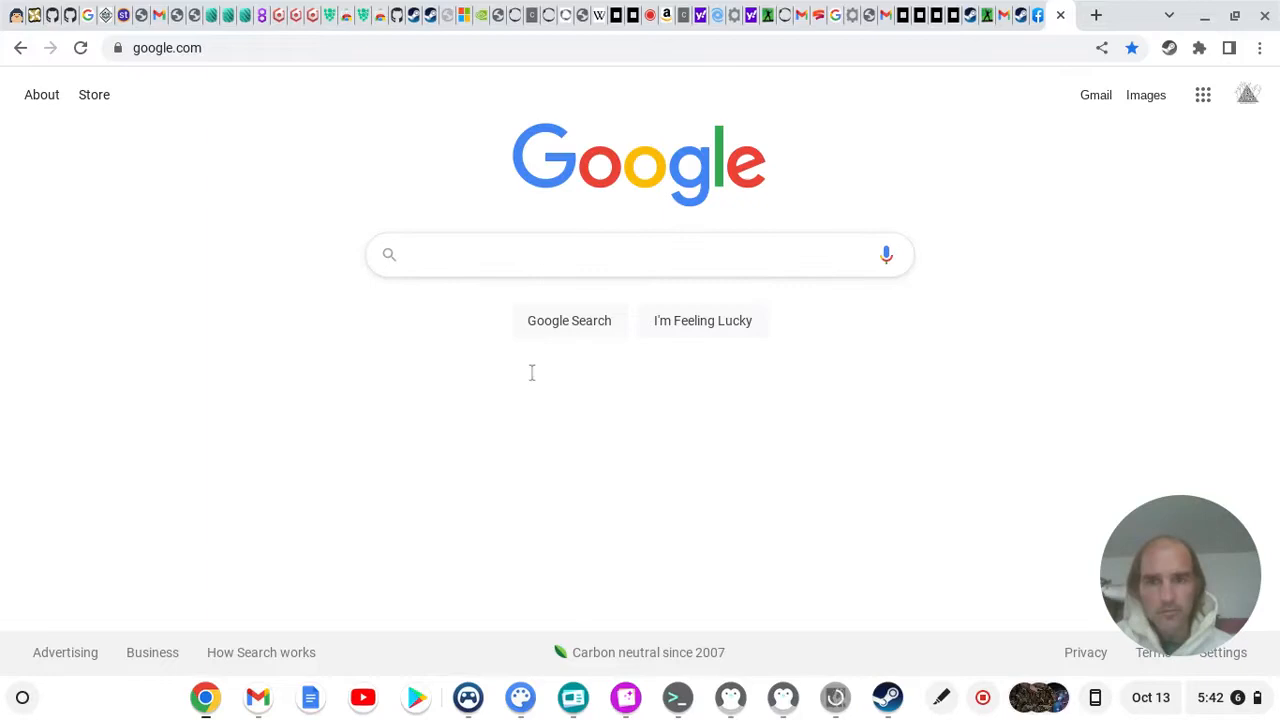
pyautogui.click(640, 254)
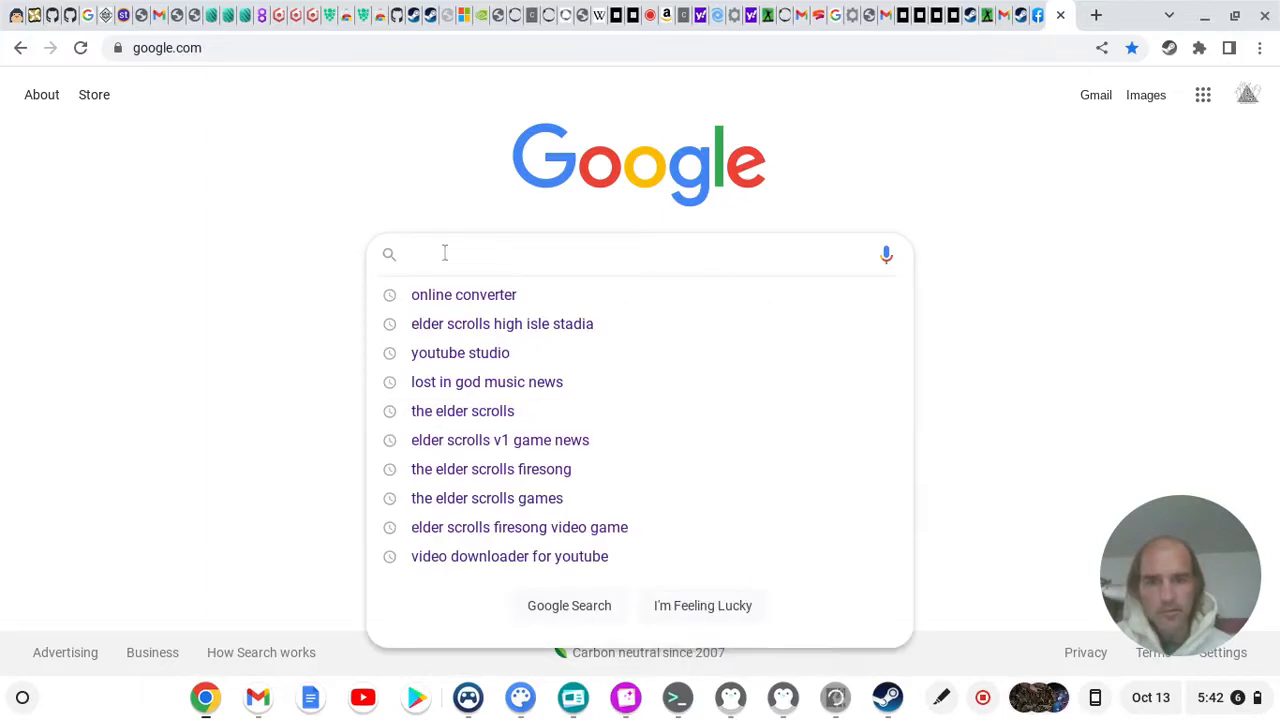
pyautogui.moveTo(284, 224)
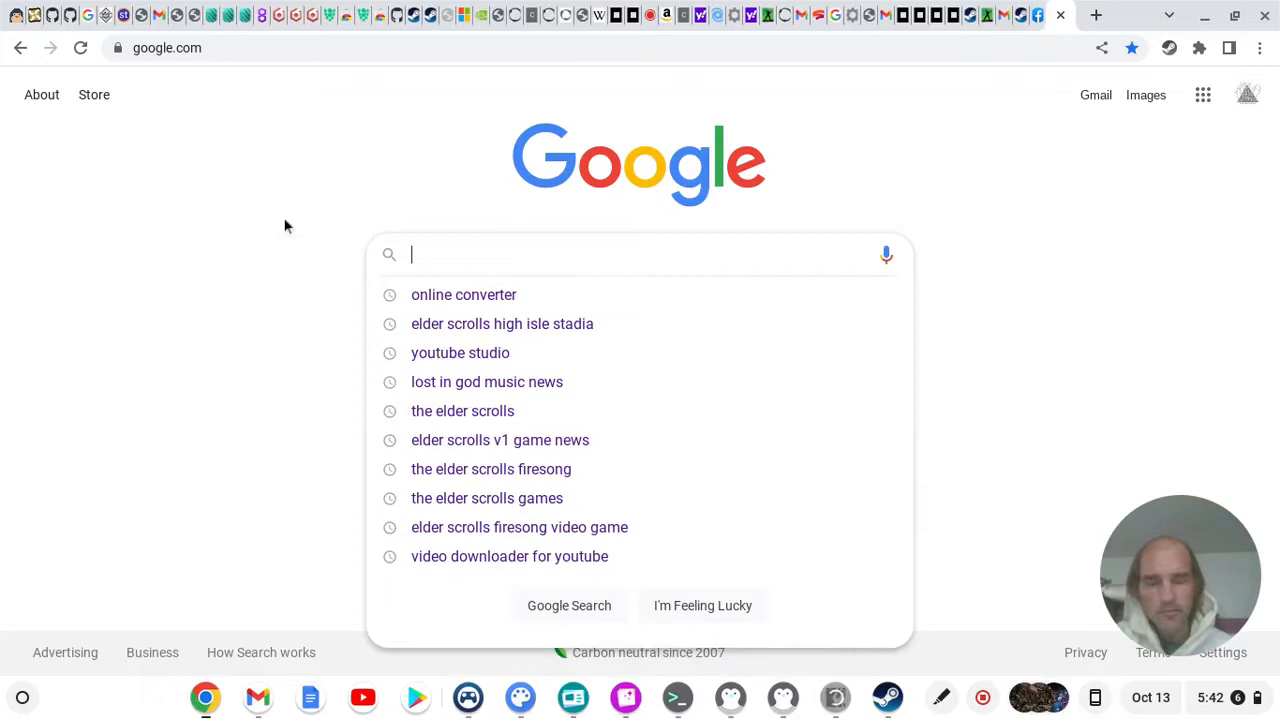
pyautogui.moveTo(604, 202)
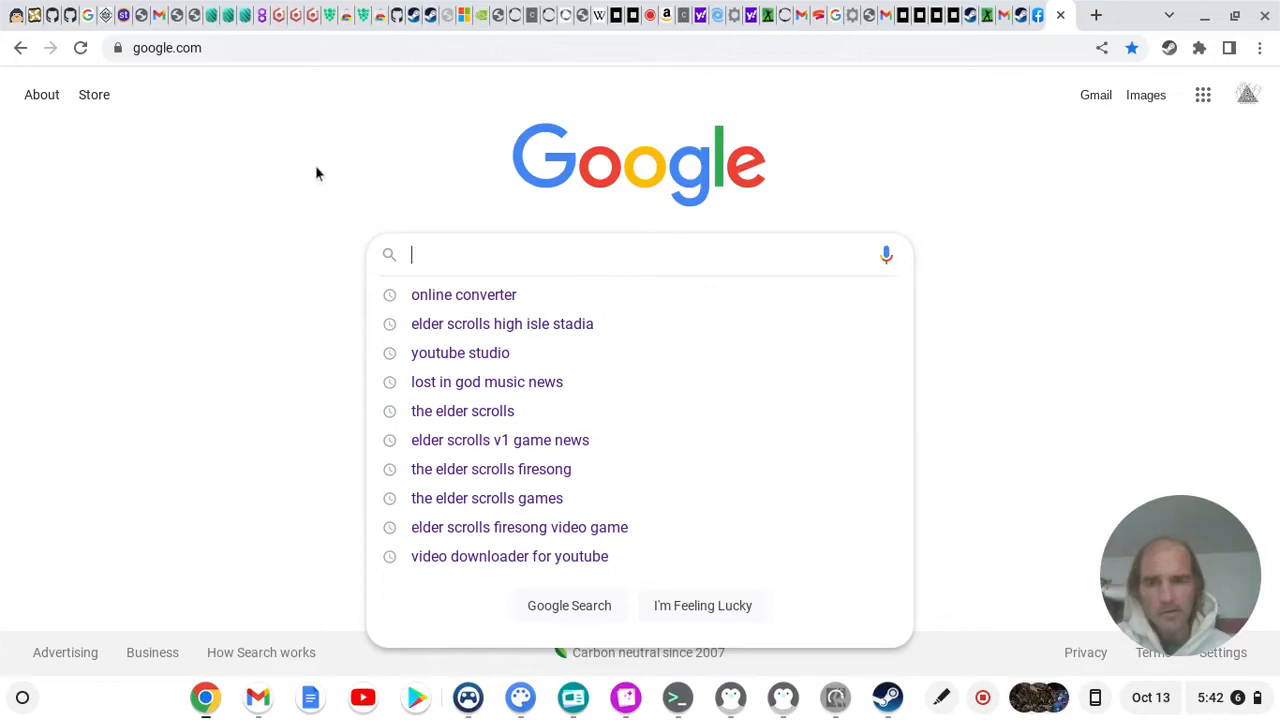
pyautogui.moveTo(690, 168)
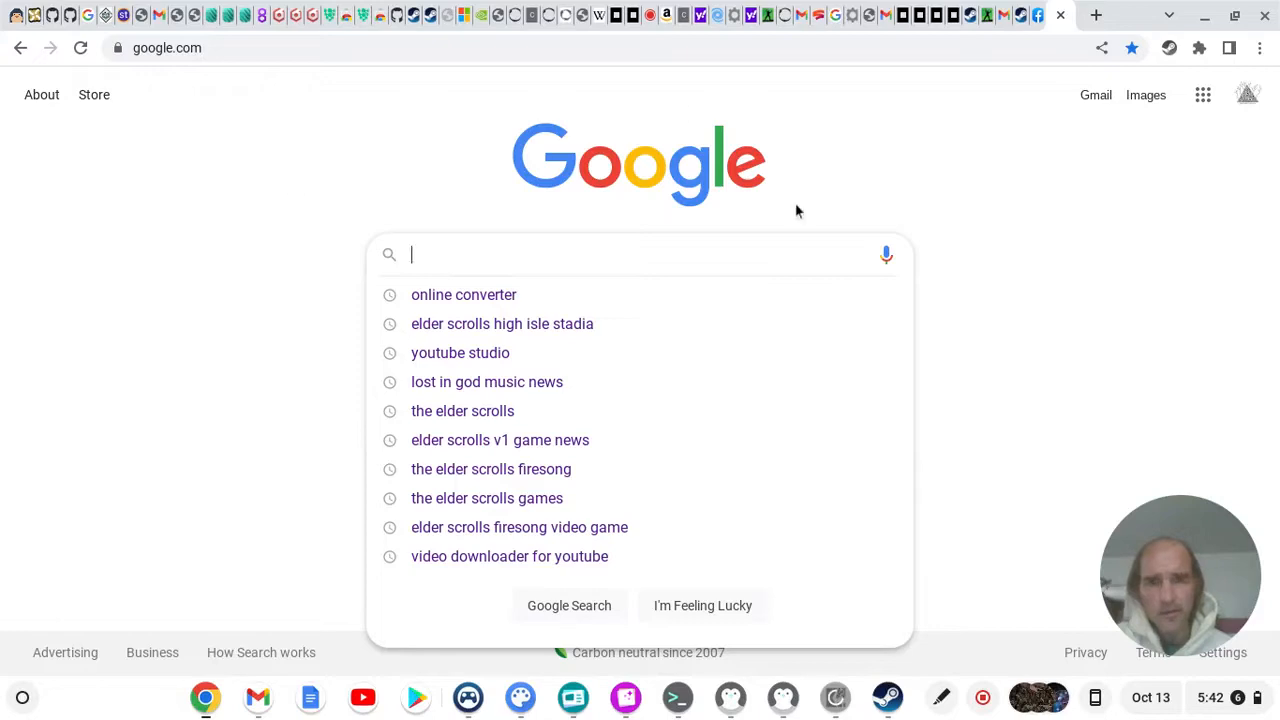
pyautogui.moveTo(566, 254)
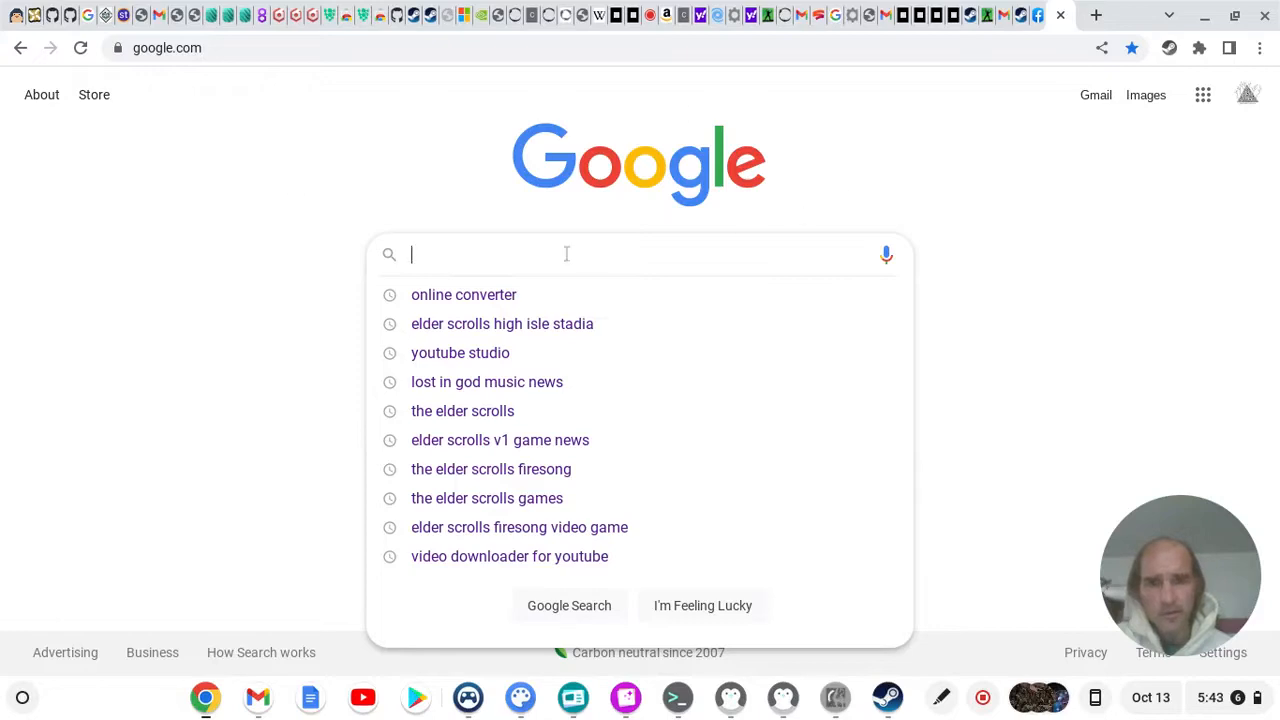
pyautogui.moveTo(458, 180)
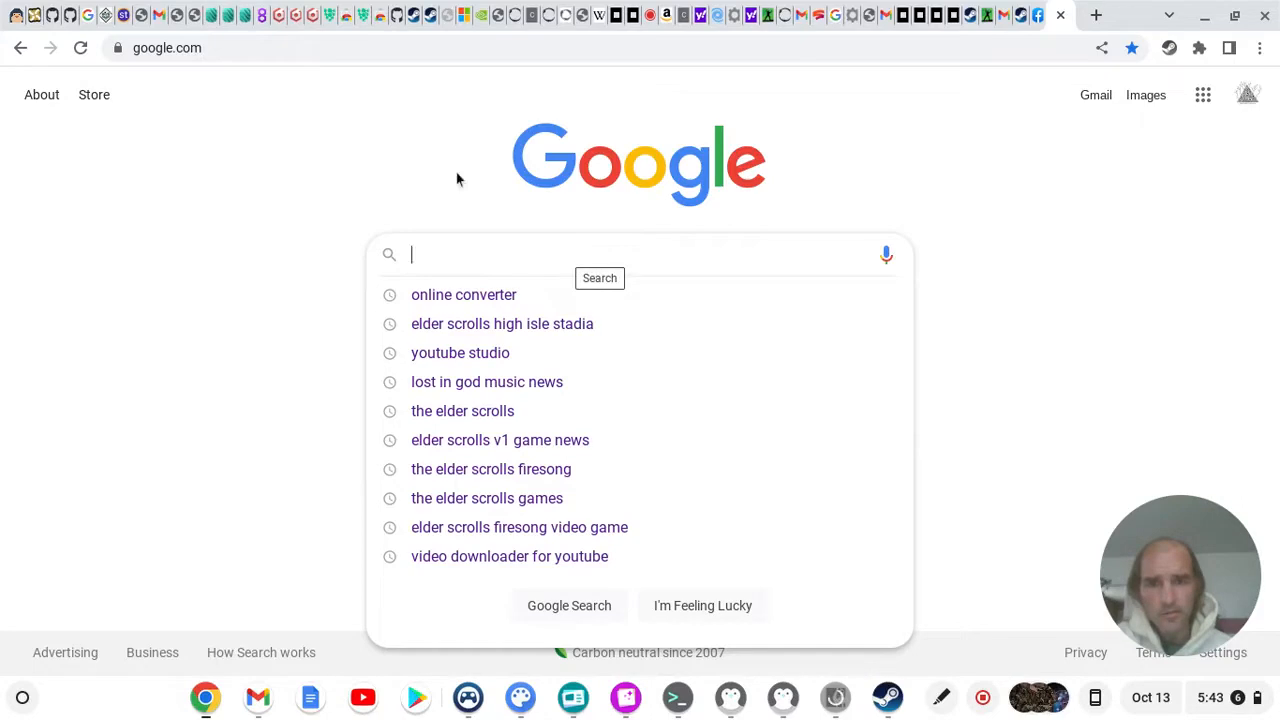
pyautogui.moveTo(434, 164)
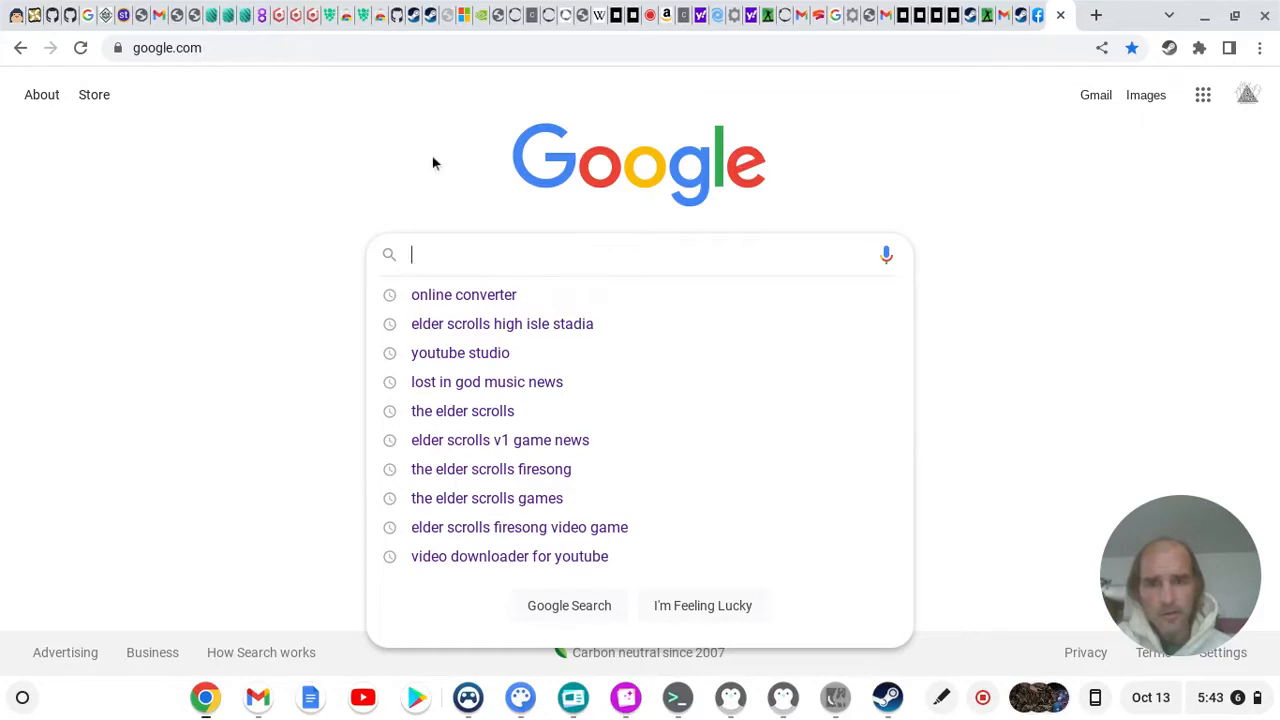
pyautogui.moveTo(308, 214)
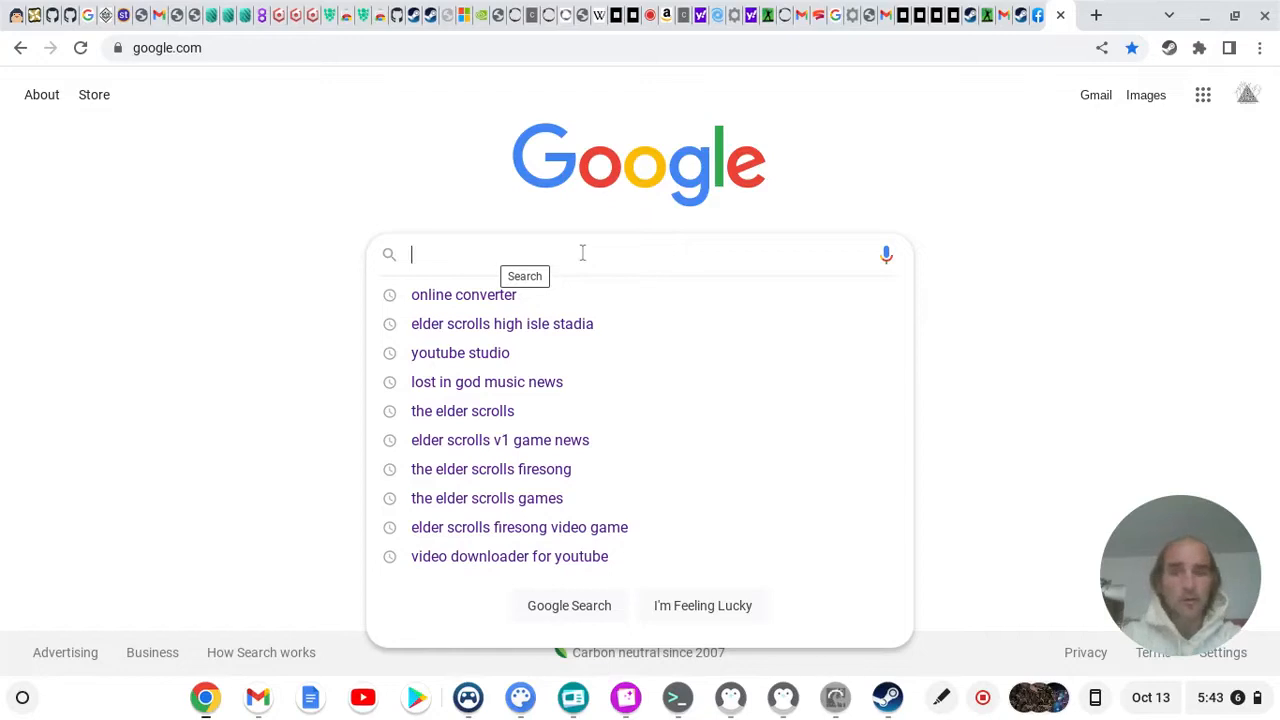
pyautogui.write('Elder Scrolls High')
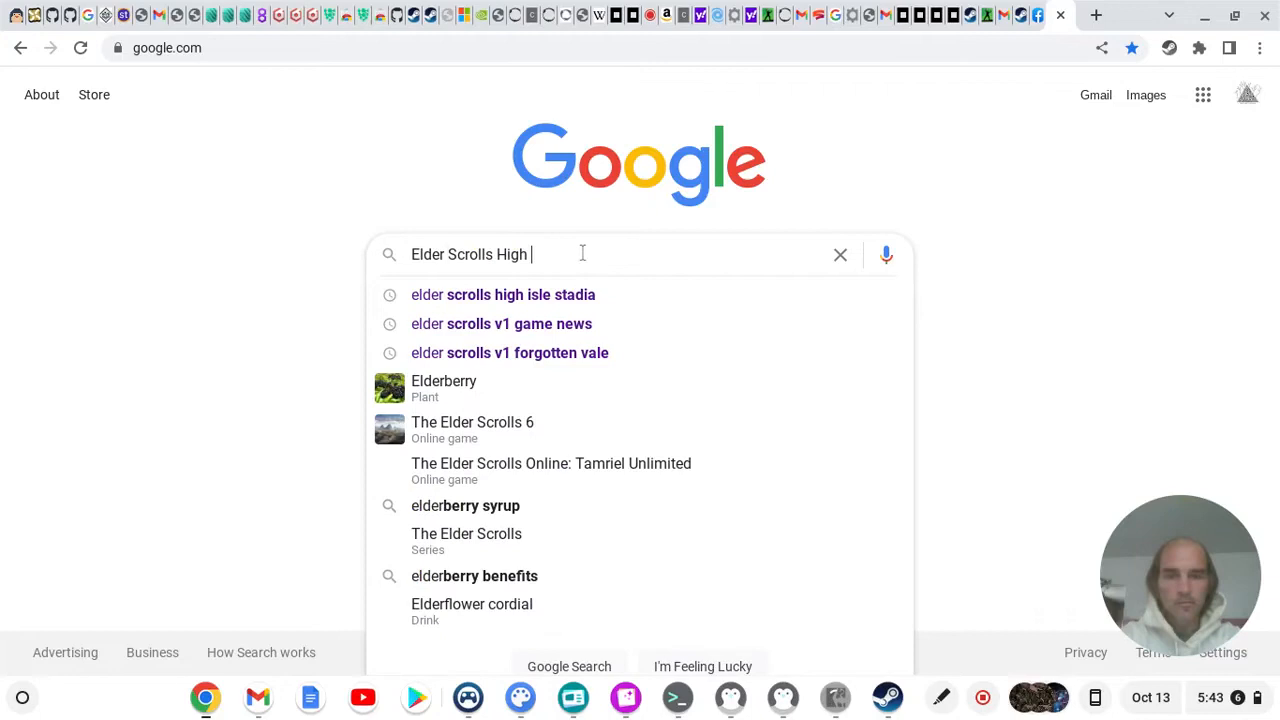
pyautogui.write('Isle Stadia')
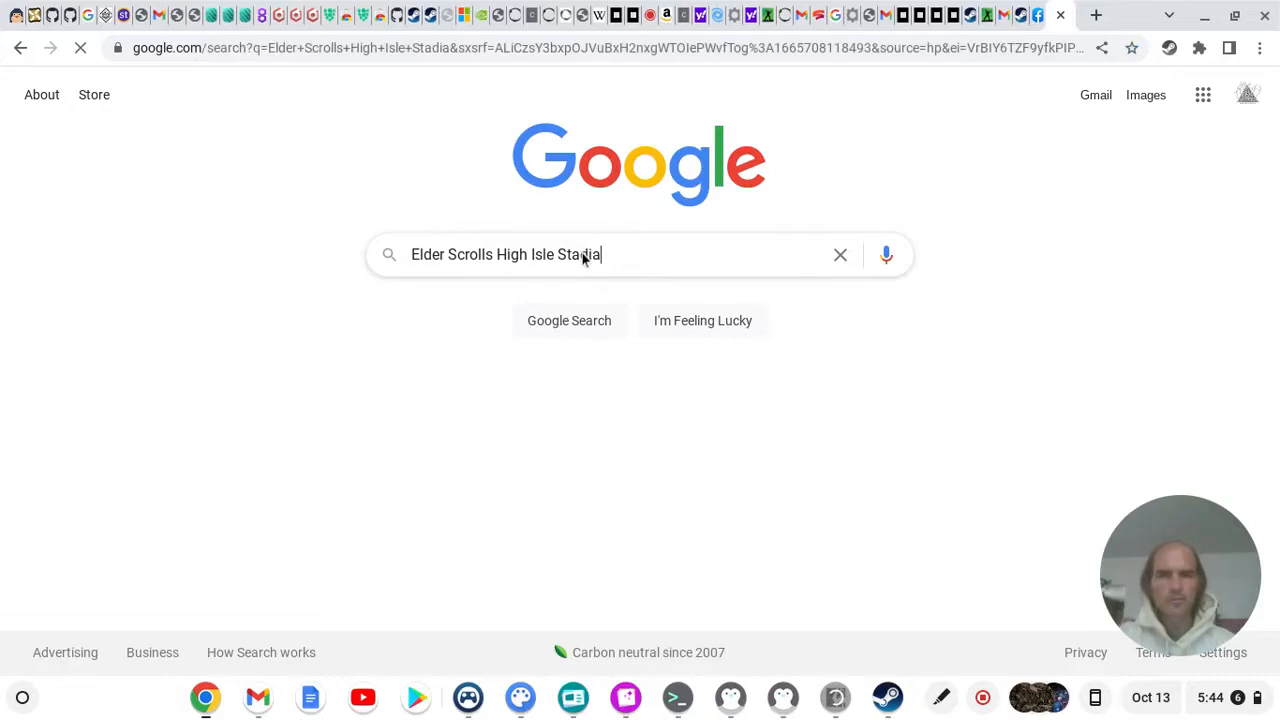
pyautogui.moveTo(844, 240)
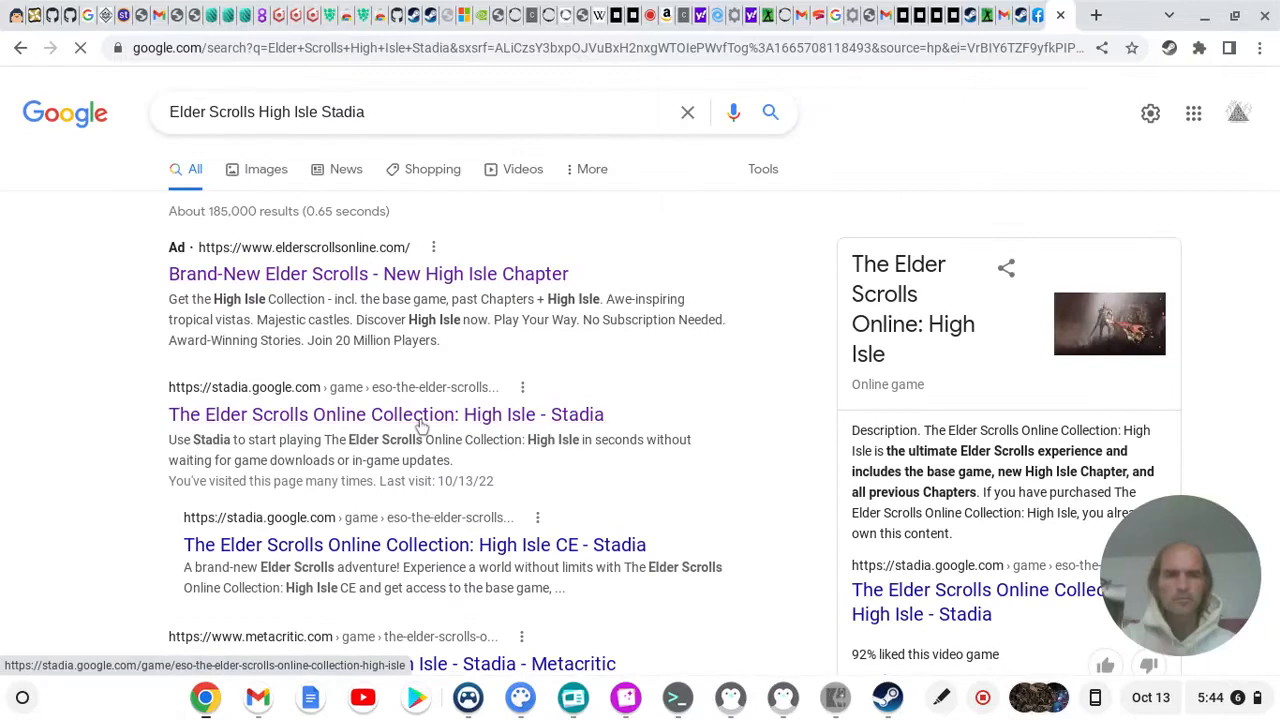
# Follow the search result to the Stadia page for The Elder Scrolls Online: High Isle
pyautogui.click(384, 414)
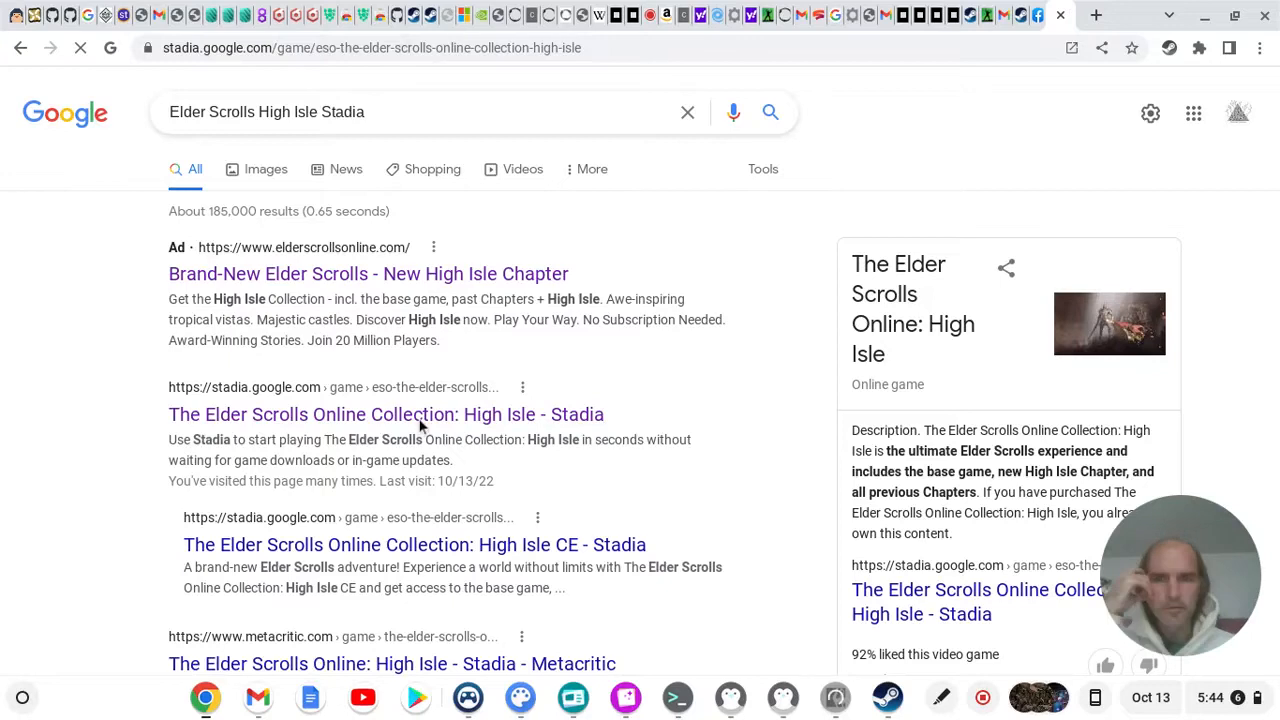
pyautogui.click(384, 414)
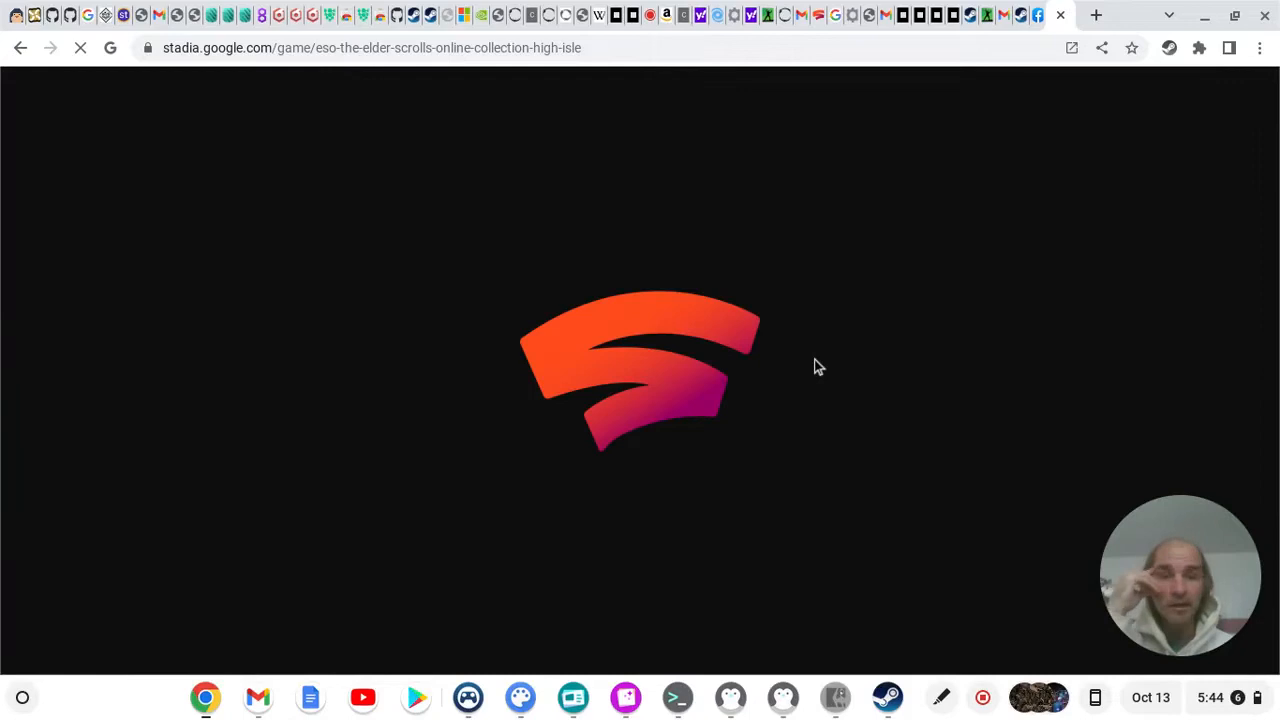
pyautogui.moveTo(808, 384)
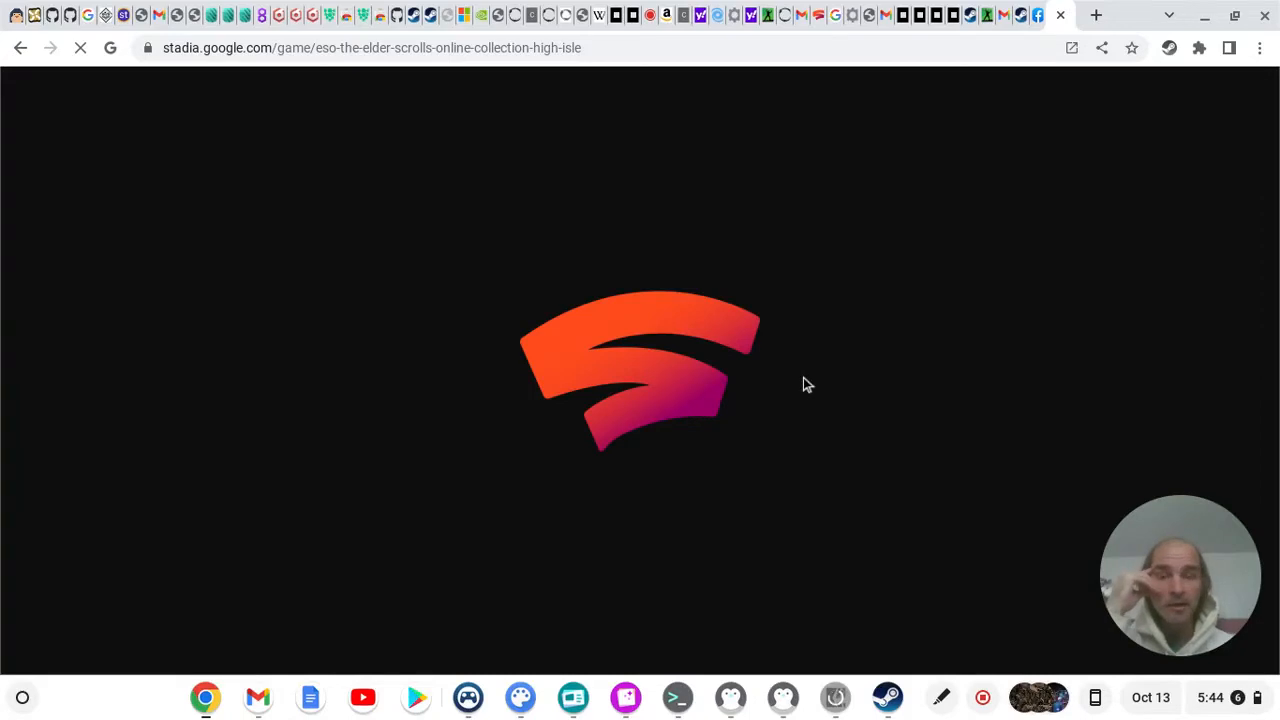
pyautogui.moveTo(480, 456)
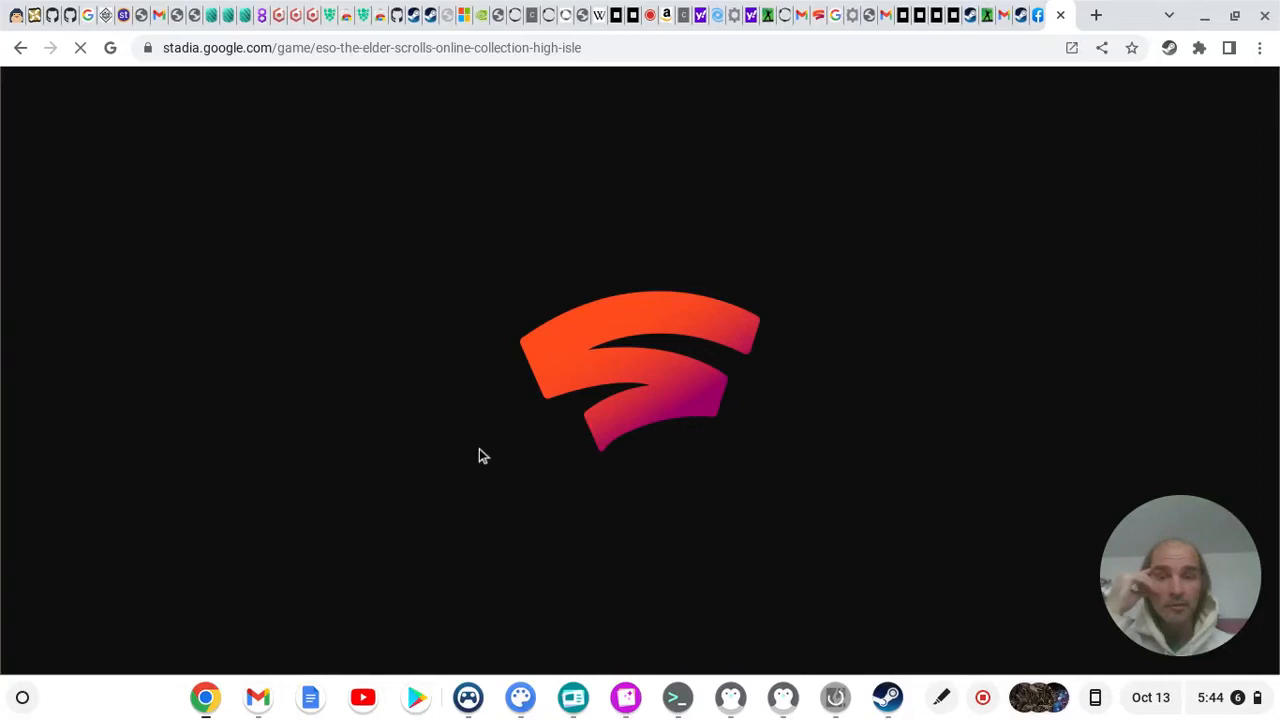
pyautogui.moveTo(416, 428)
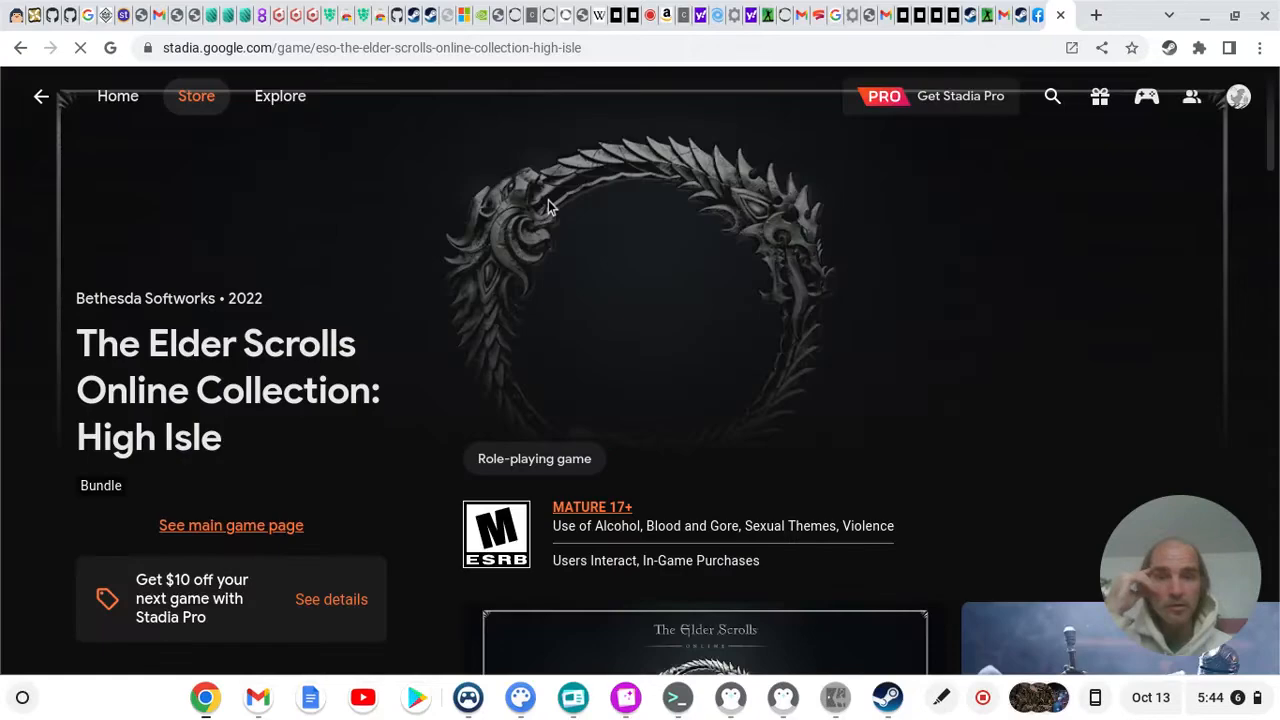
pyautogui.moveTo(436, 244)
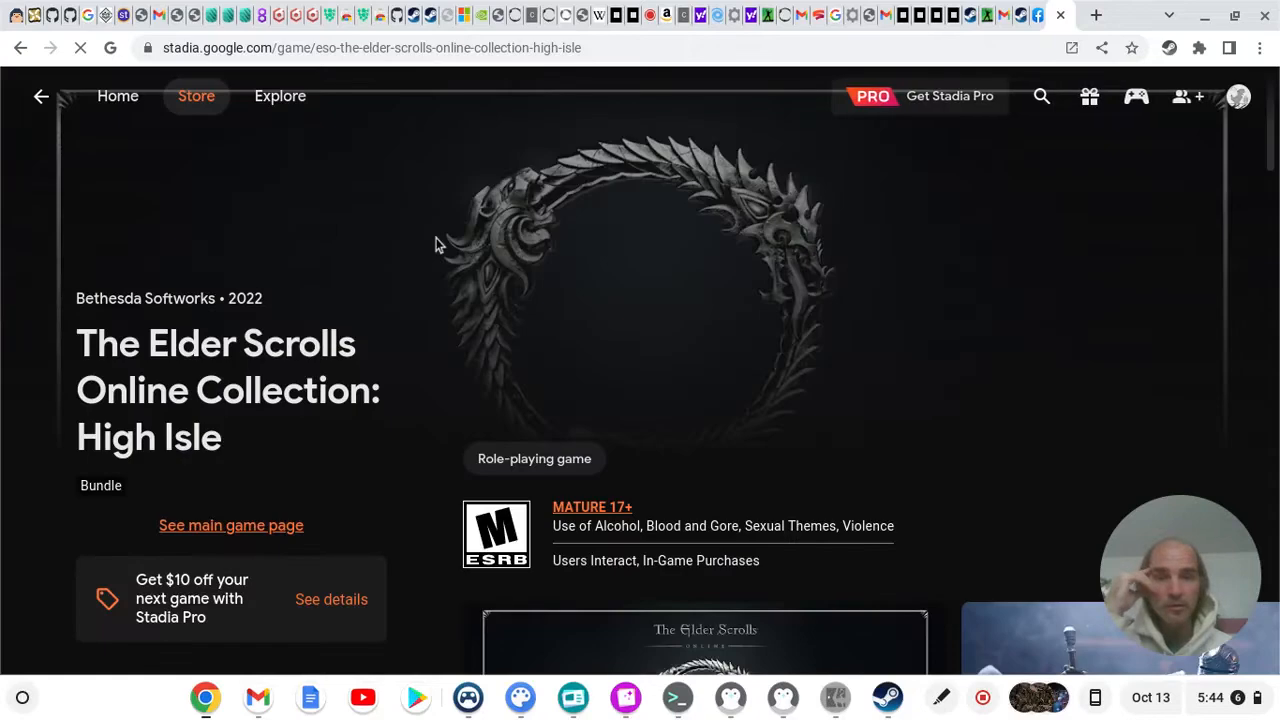
pyautogui.moveTo(950, 288)
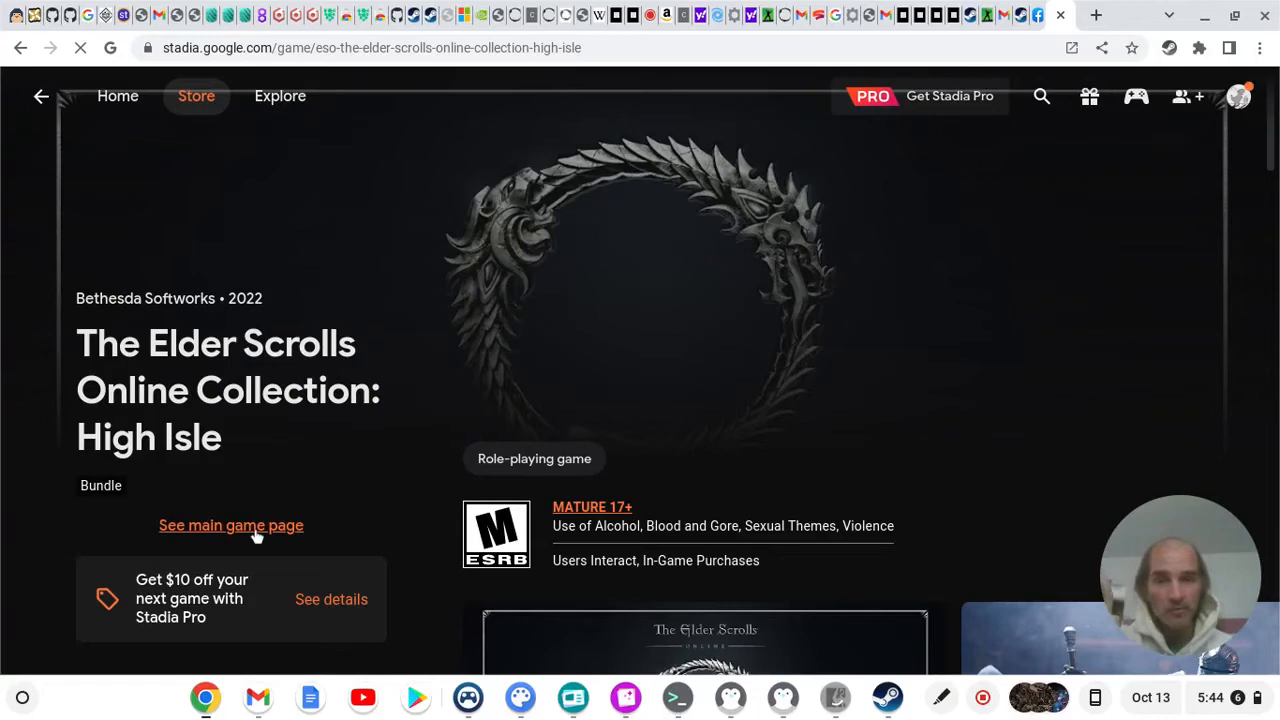
# Leave the High Isle bundle page for the main Elder Scrolls Online game page
pyautogui.click(230, 524)
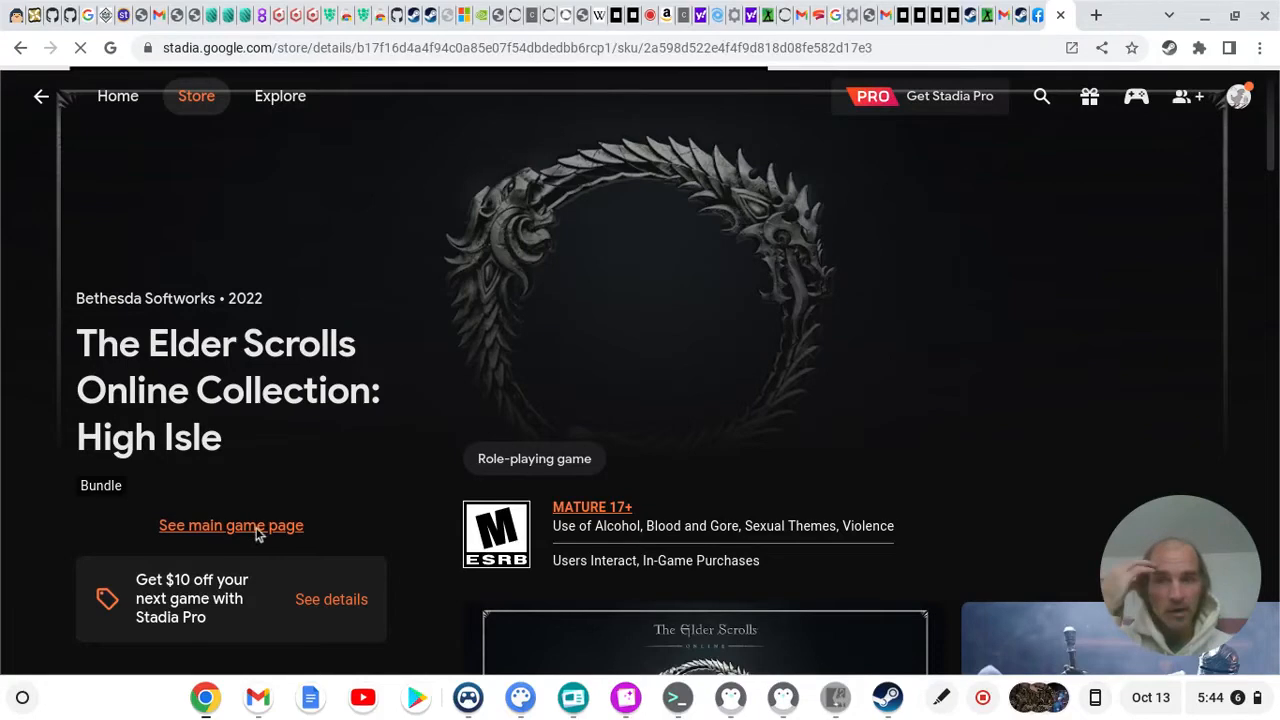
pyautogui.moveTo(360, 460)
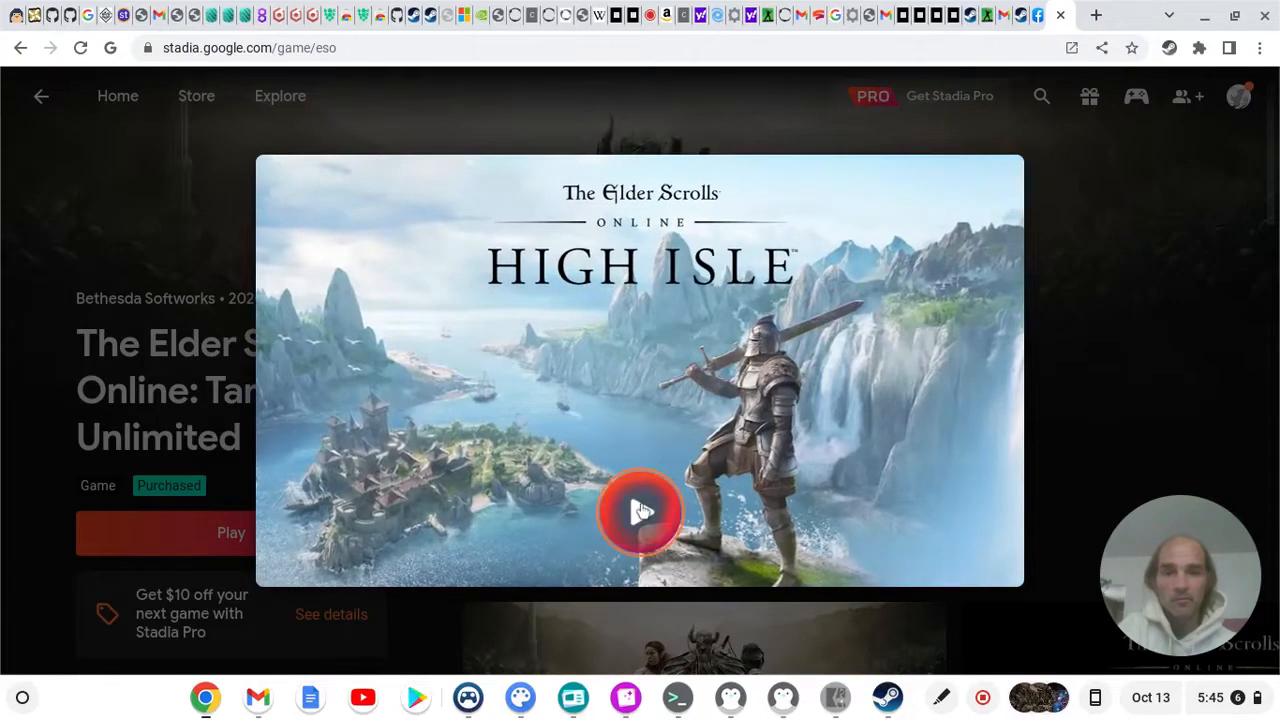
# Start The Elder Scrolls Online stream from the Play button on the game page
pyautogui.click(640, 512)
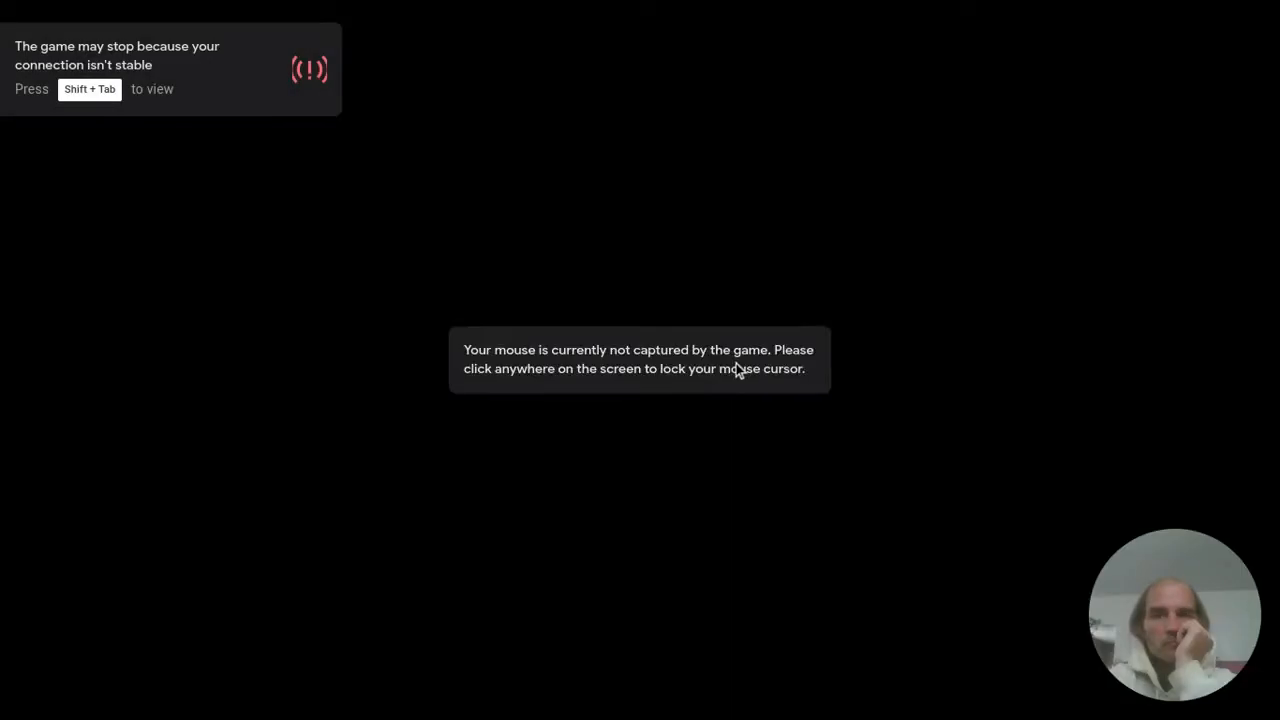
# Hand mouse control to the game and let it load to character select
pyautogui.click(640, 360)
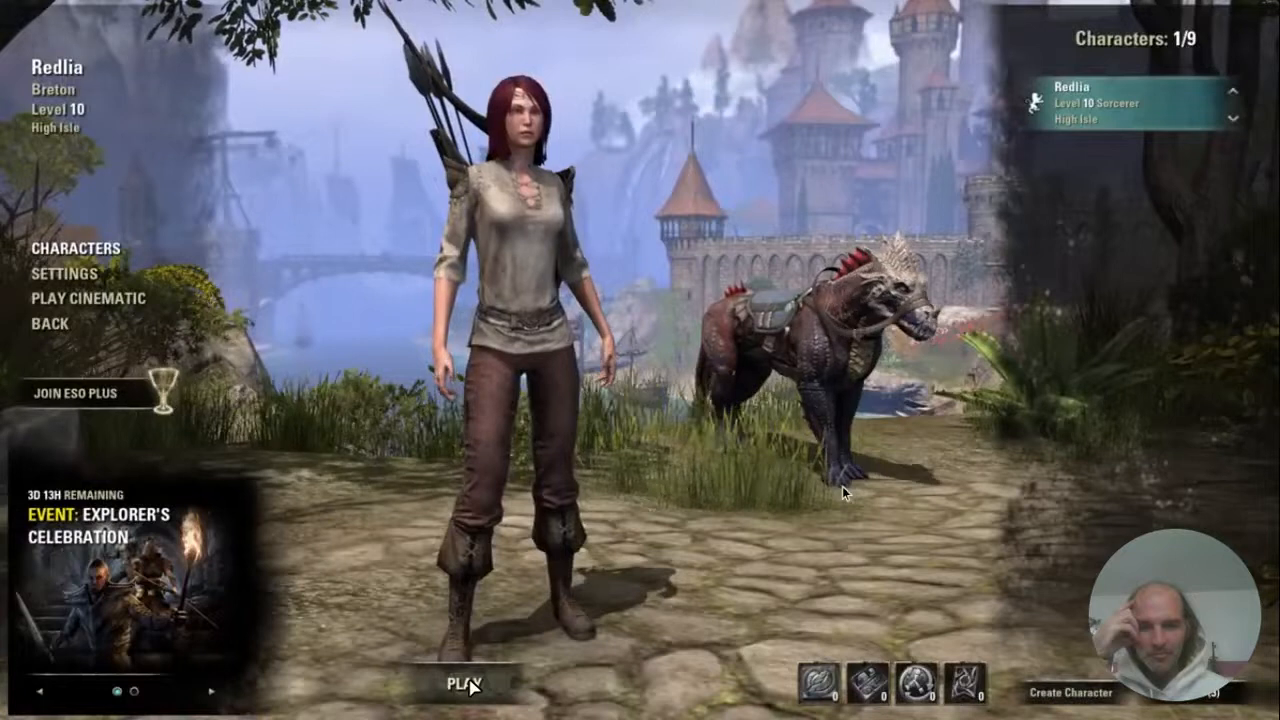
# Enter the world as the level 10 Breton sorcerer Redlia from character select
pyautogui.click(468, 684)
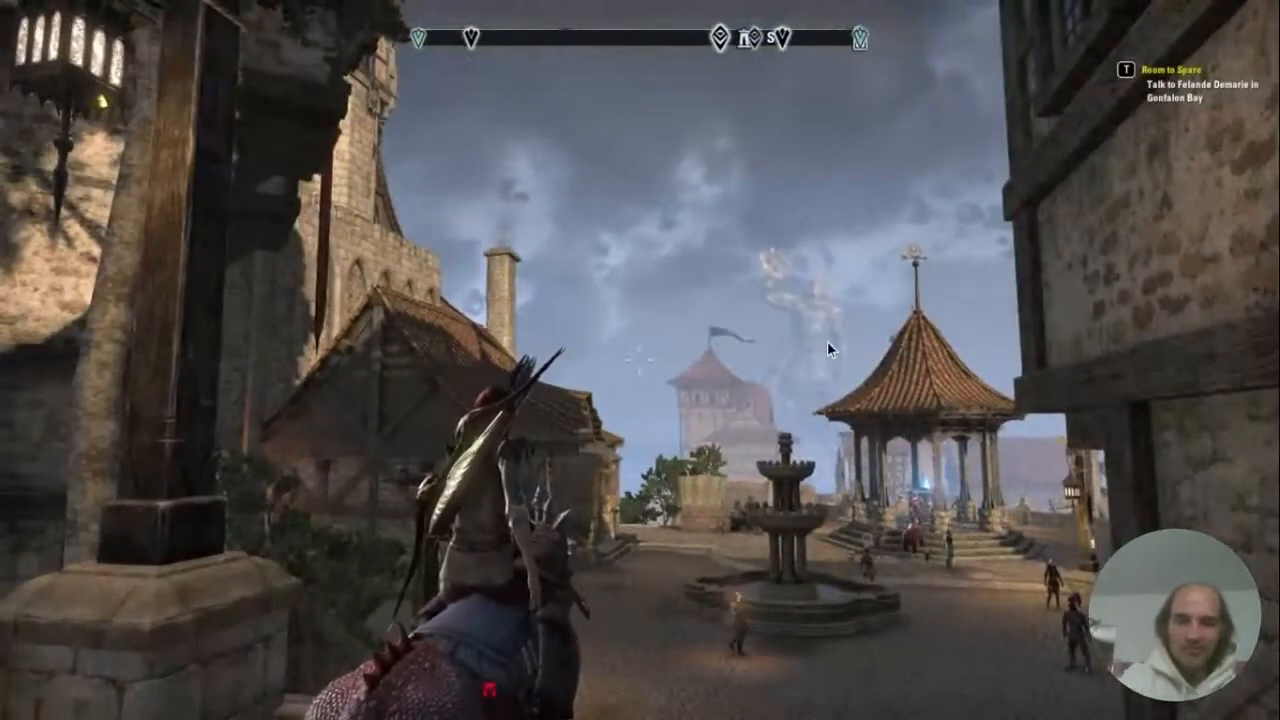
# Bring up the game menu with Escape and choose Quit
pyautogui.press('Escape')
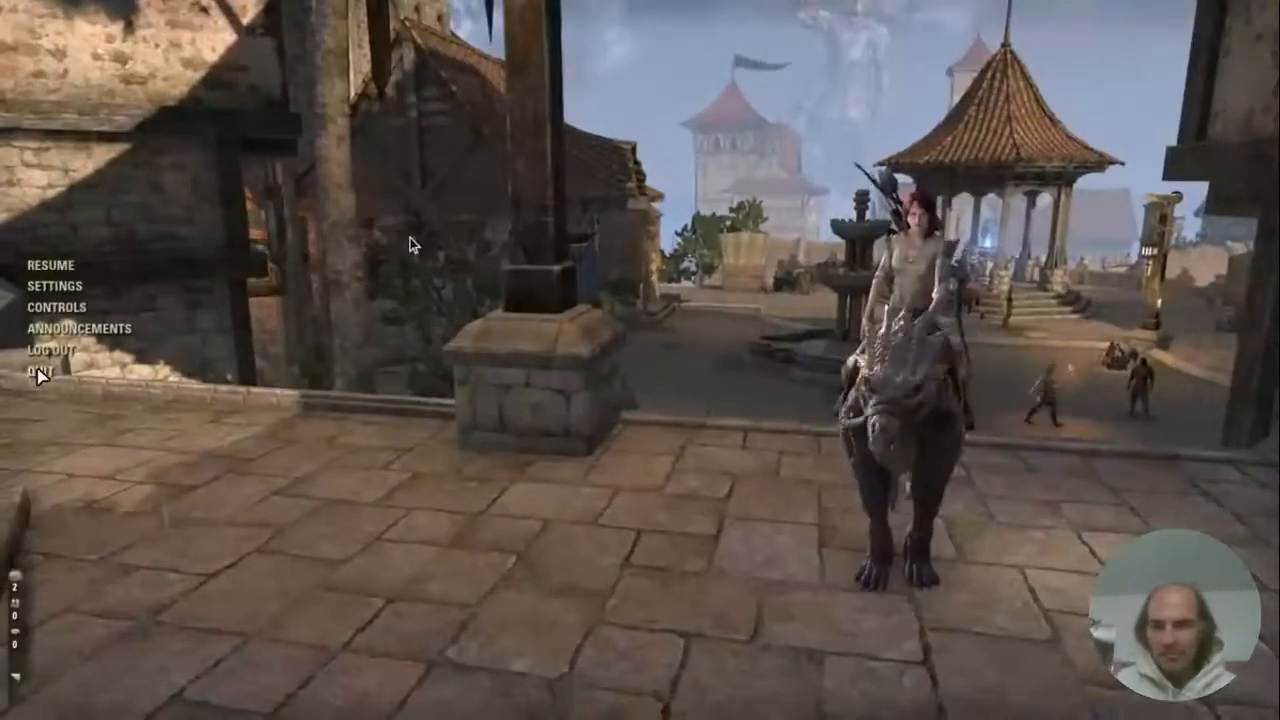
pyautogui.click(40, 368)
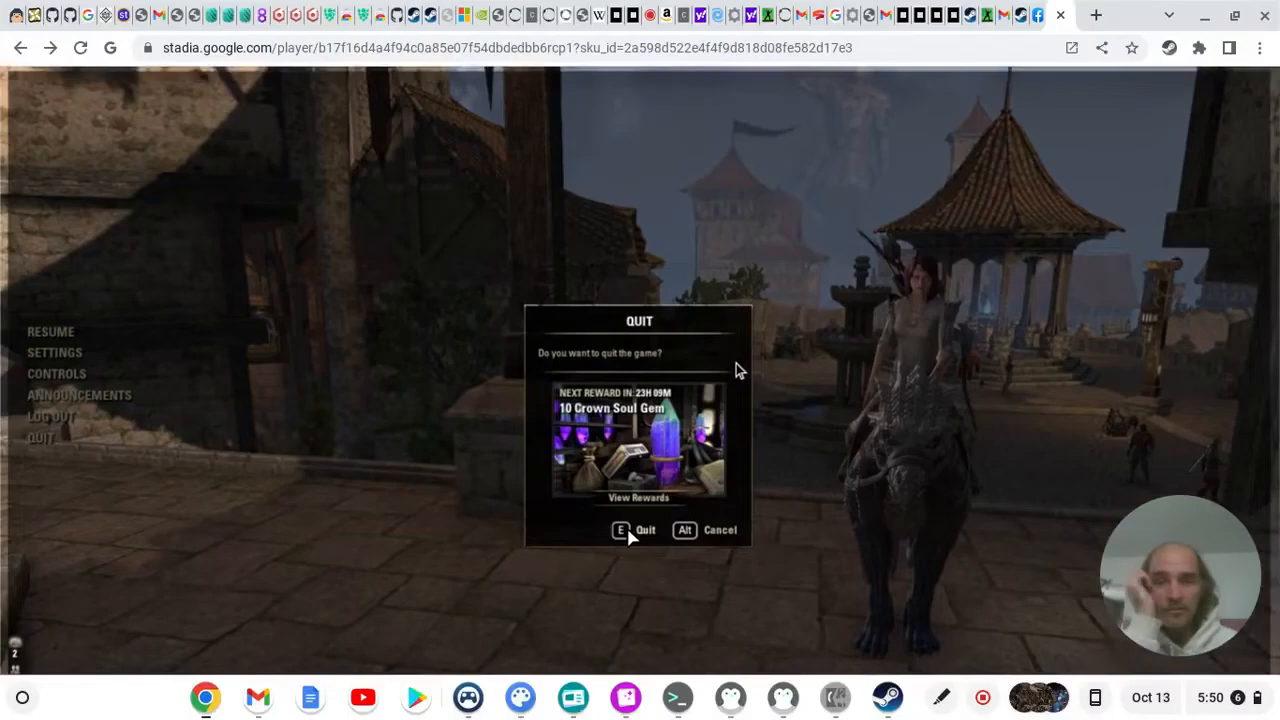
# Confirm quitting the game and rate the session as Excellent in the survey
pyautogui.click(646, 530)
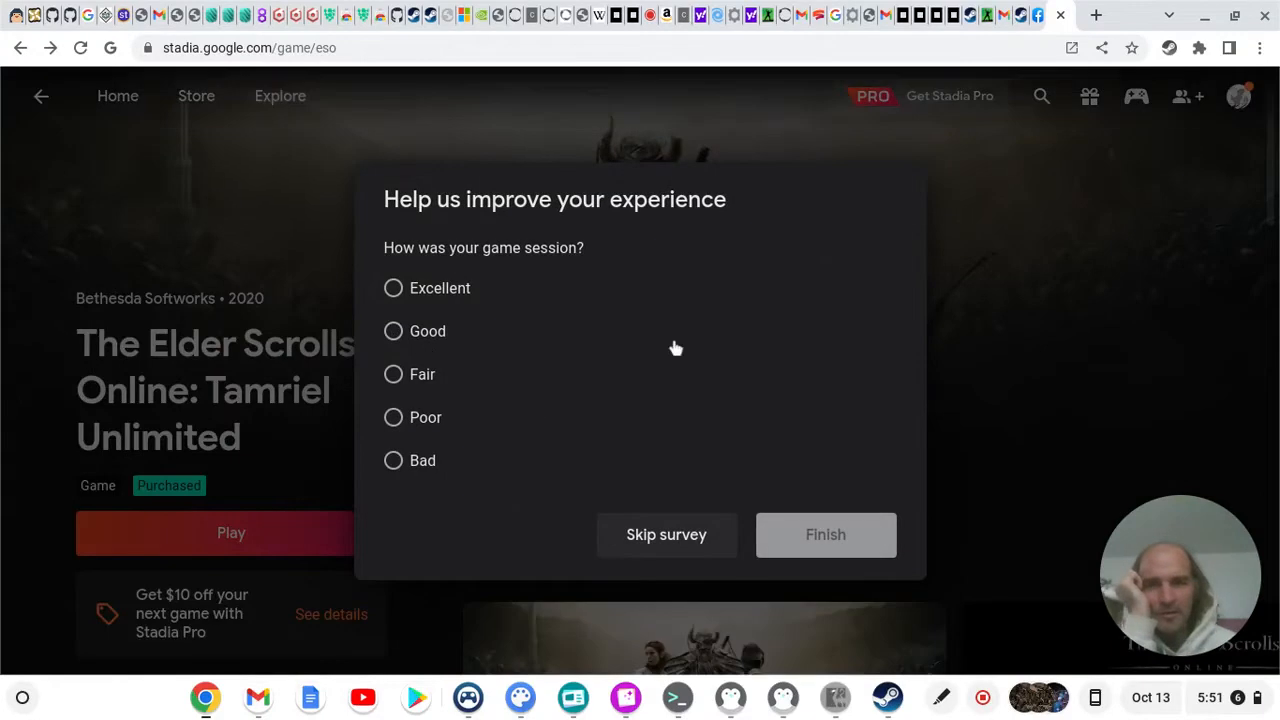
pyautogui.moveTo(638, 128)
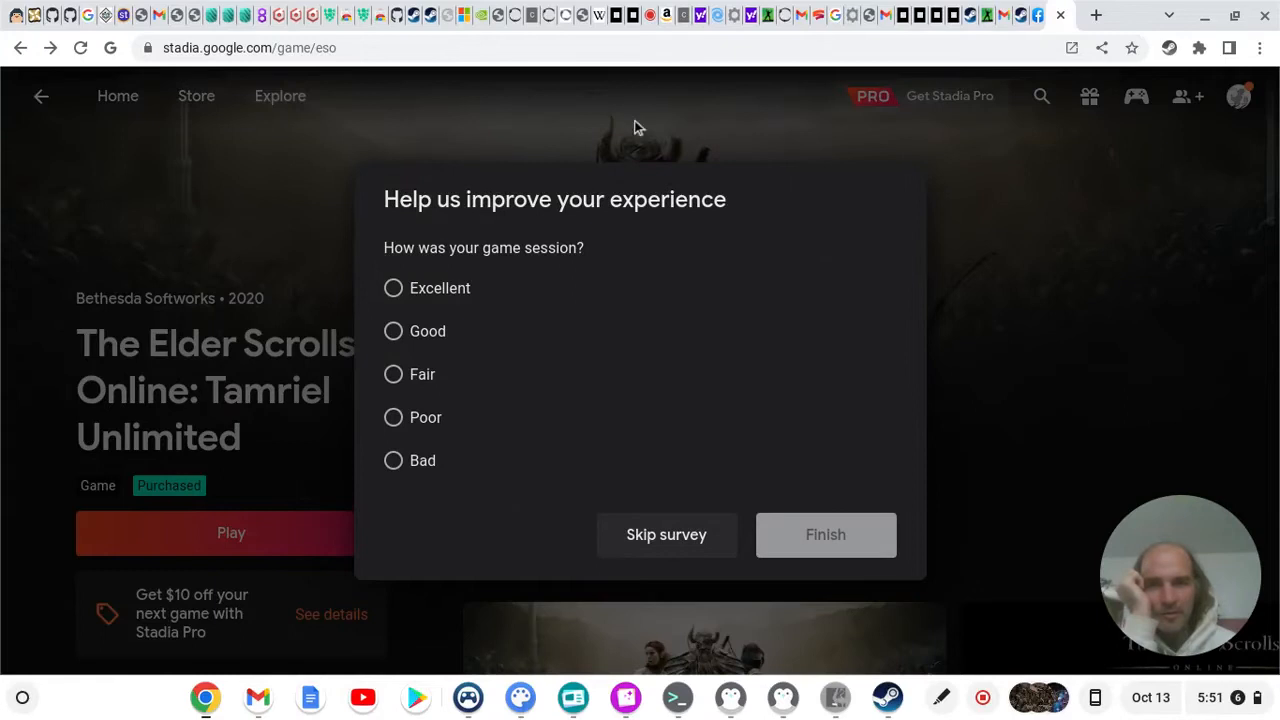
pyautogui.moveTo(370, 204)
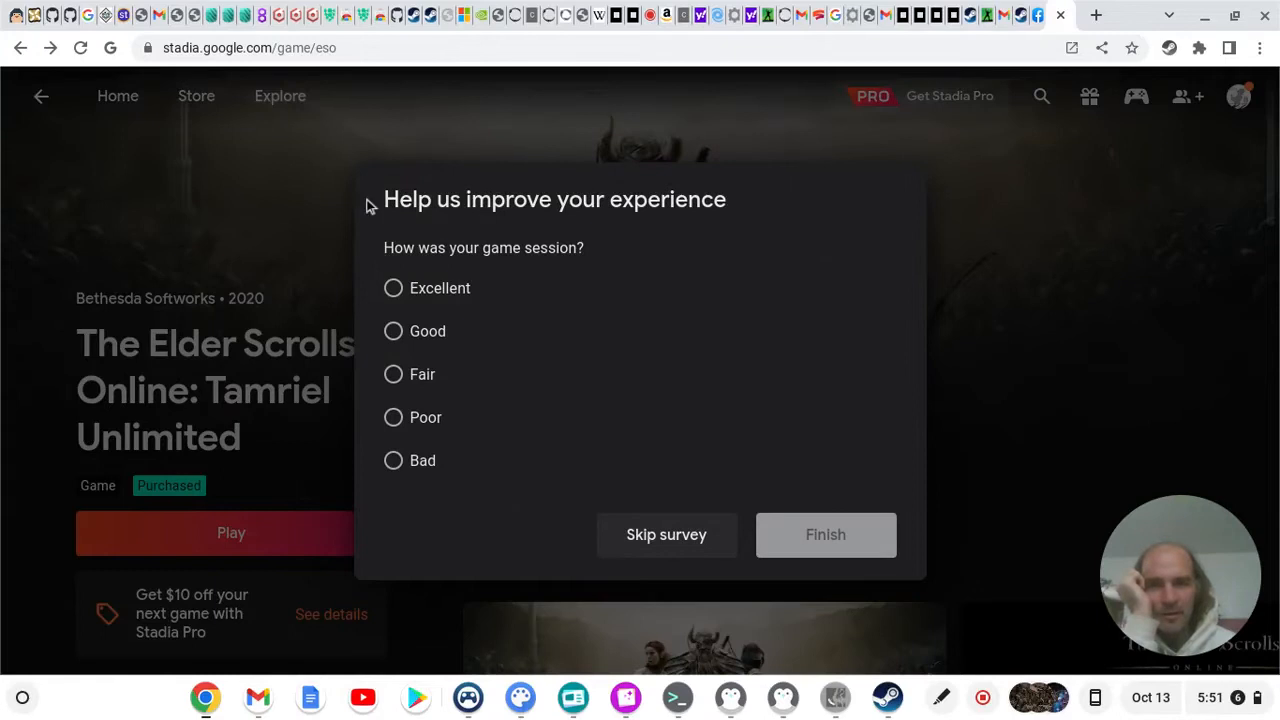
pyautogui.moveTo(910, 222)
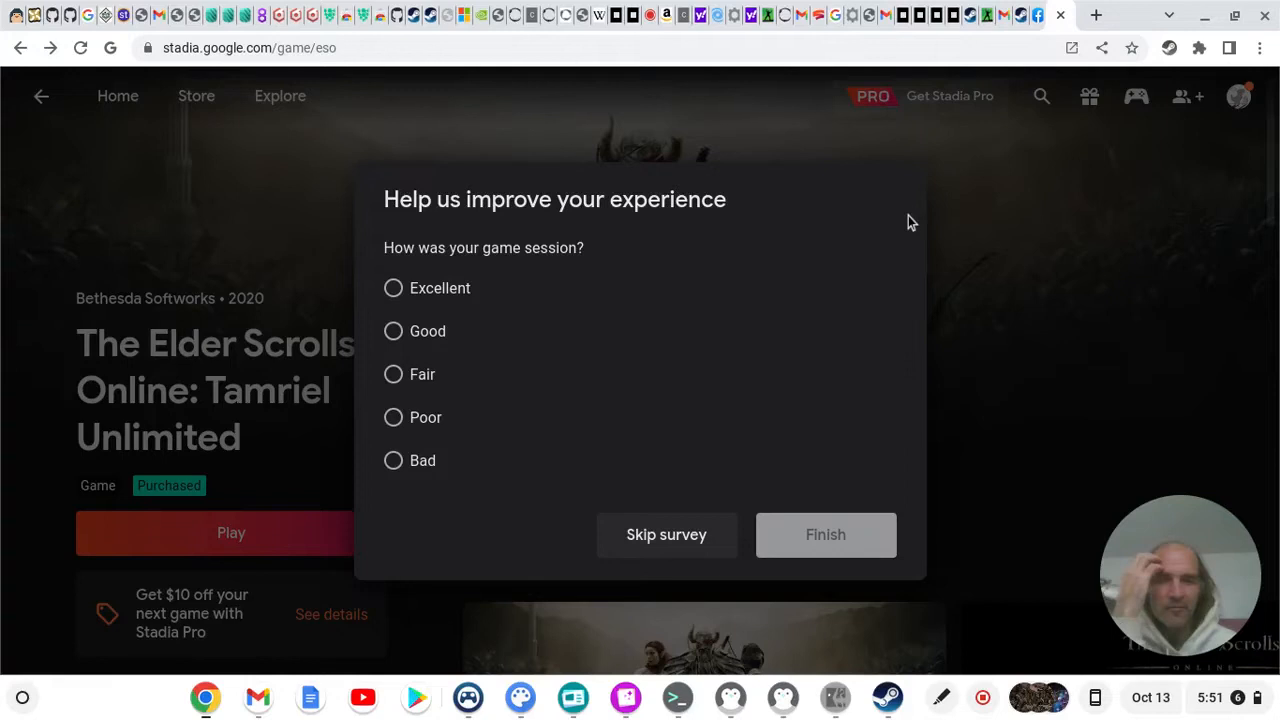
pyautogui.moveTo(492, 296)
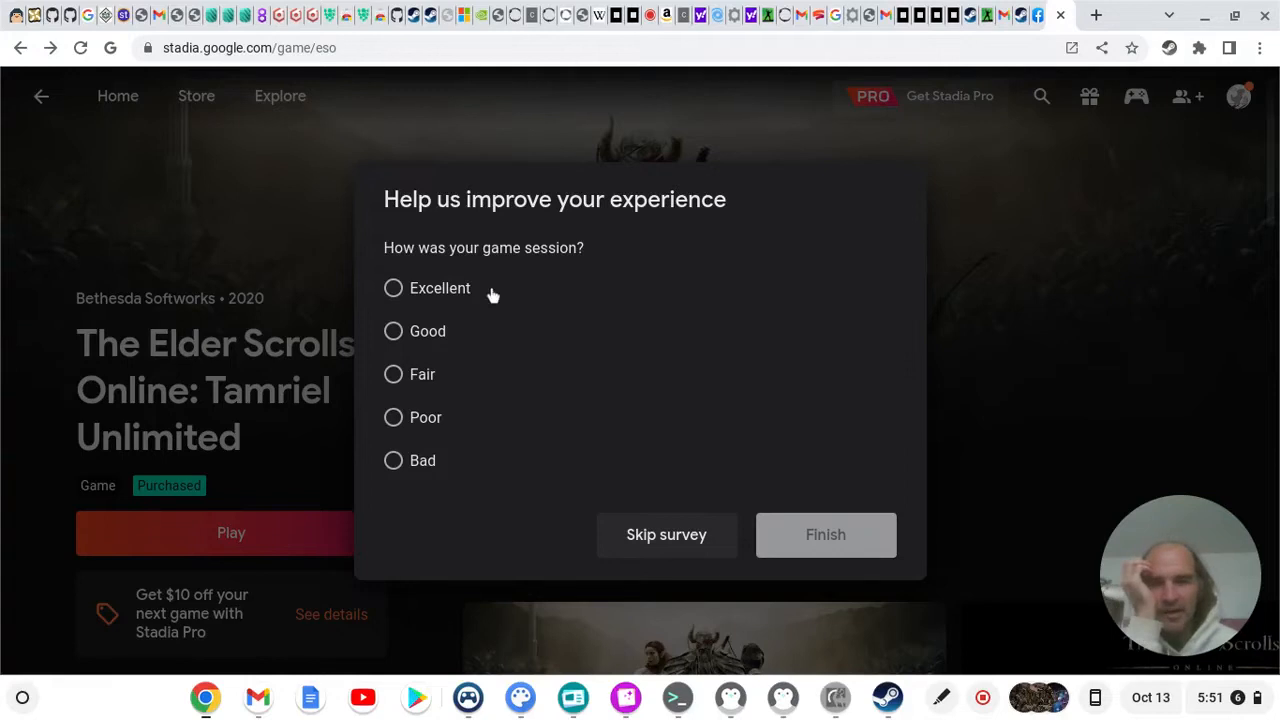
pyautogui.click(392, 332)
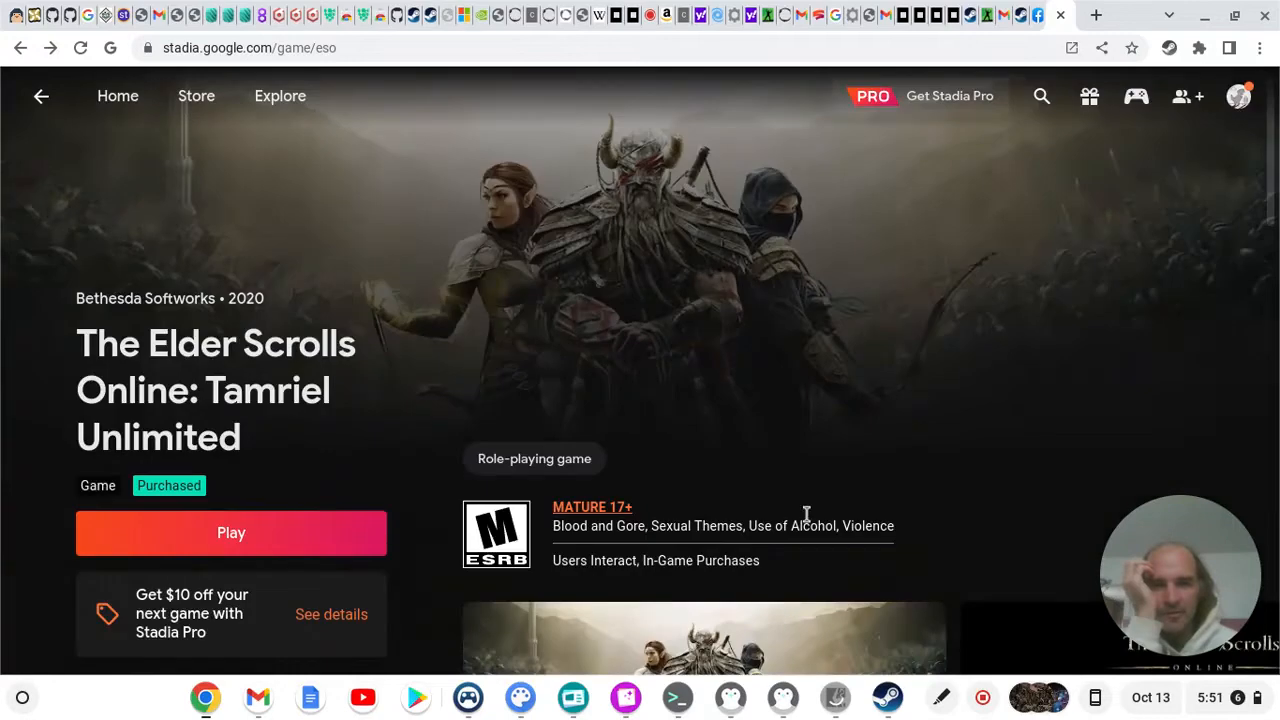
pyautogui.moveTo(416, 376)
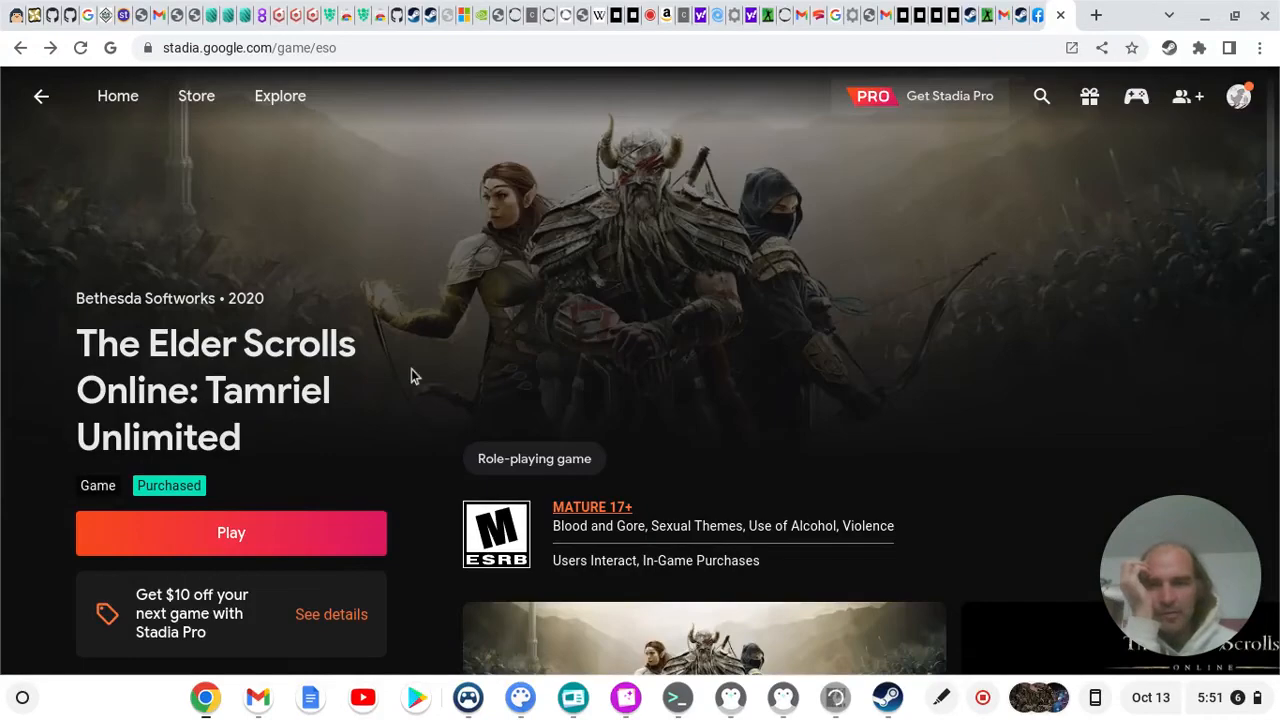
pyautogui.moveTo(70, 400)
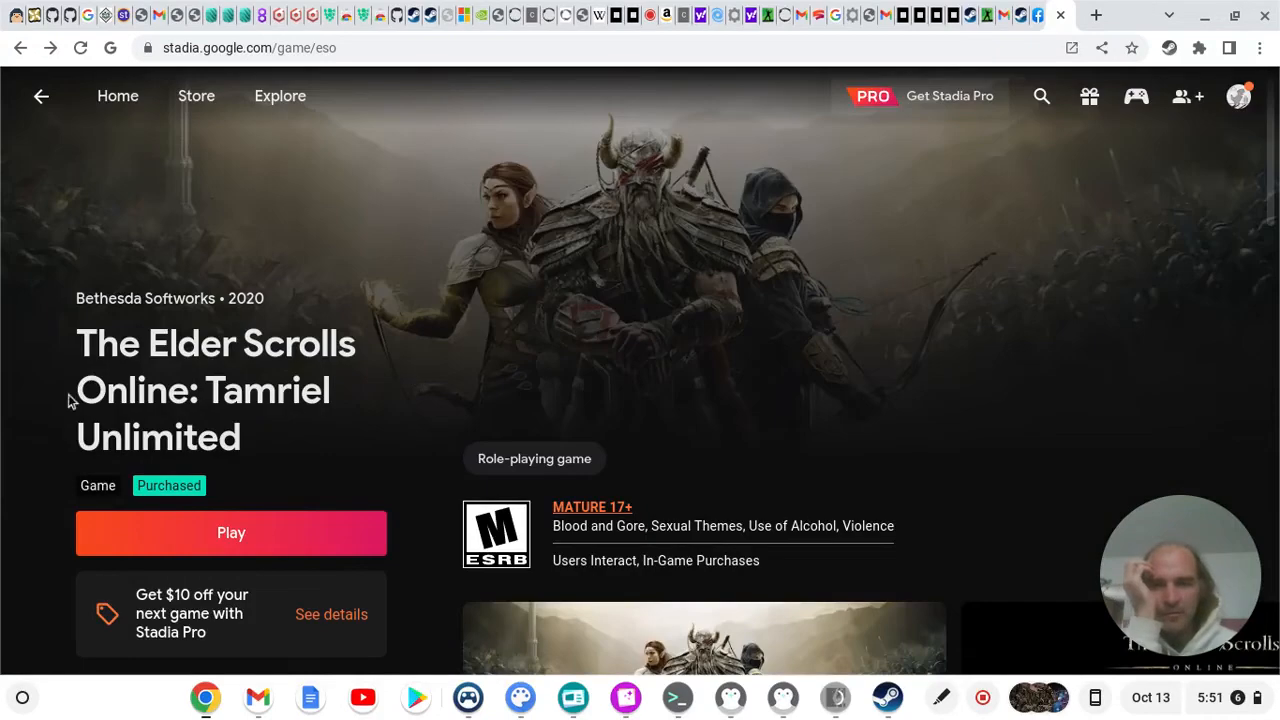
pyautogui.moveTo(350, 394)
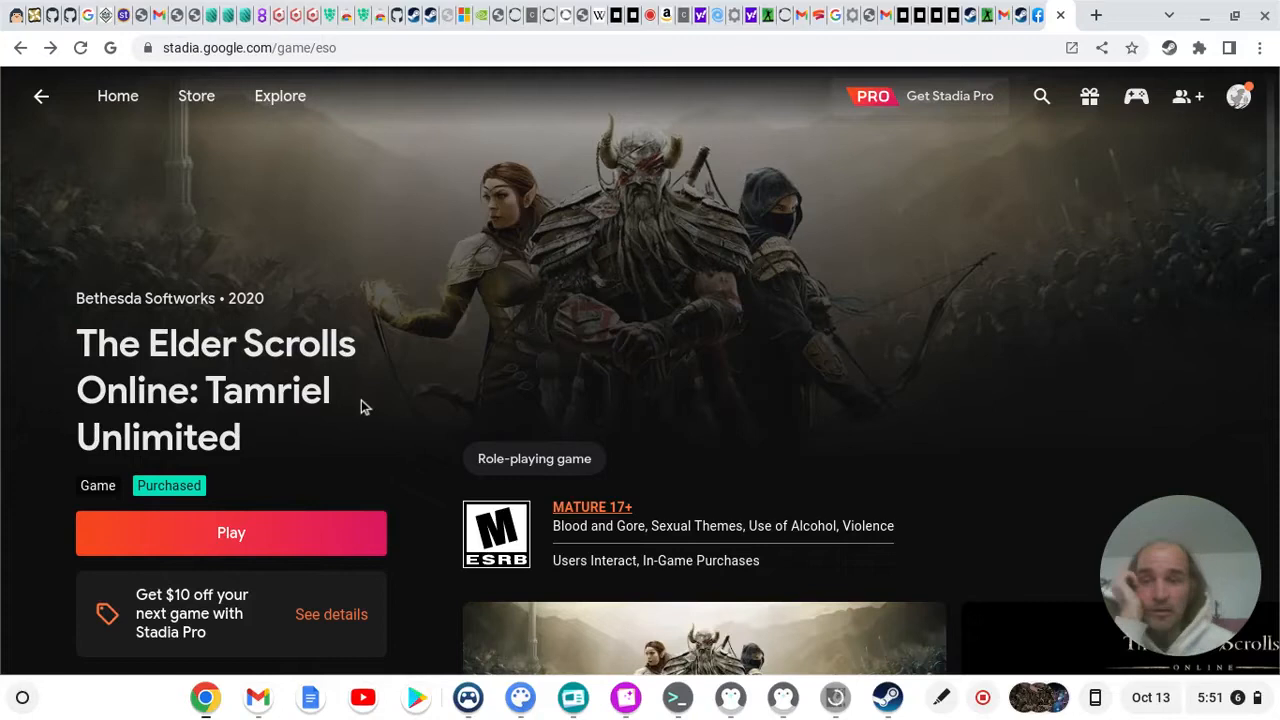
pyautogui.moveTo(370, 376)
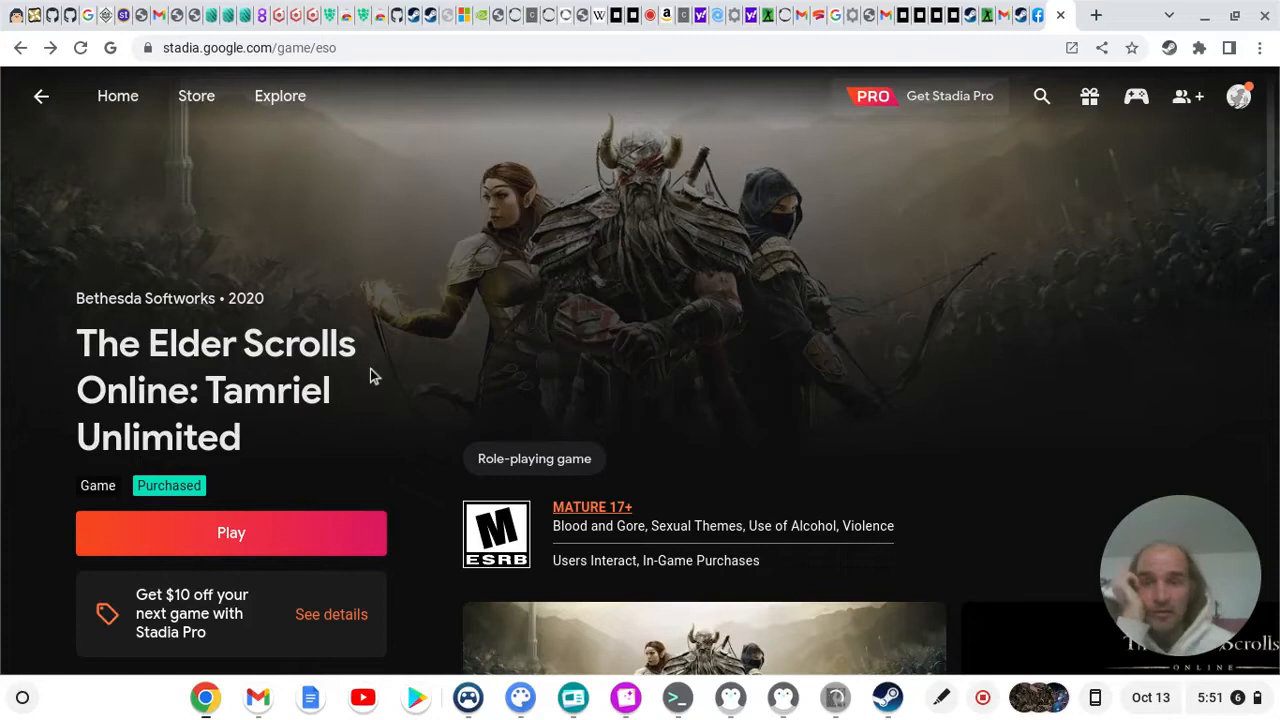
pyautogui.moveTo(360, 458)
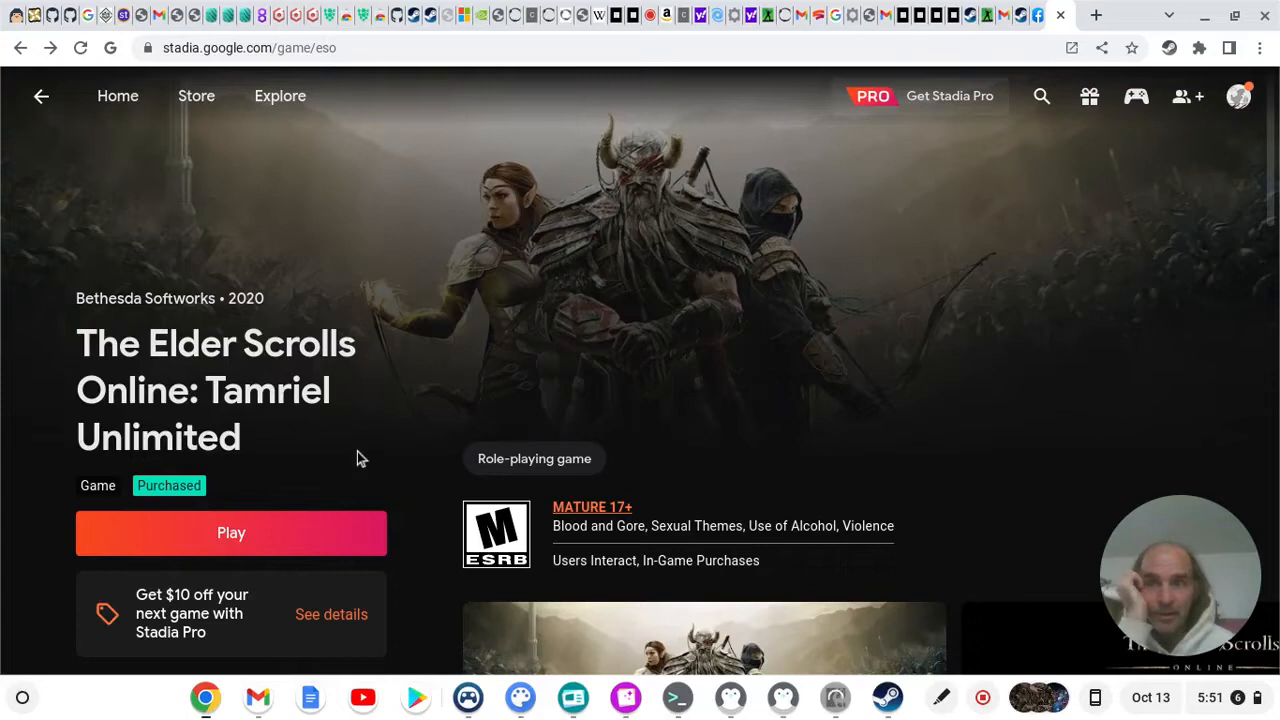
pyautogui.moveTo(672, 392)
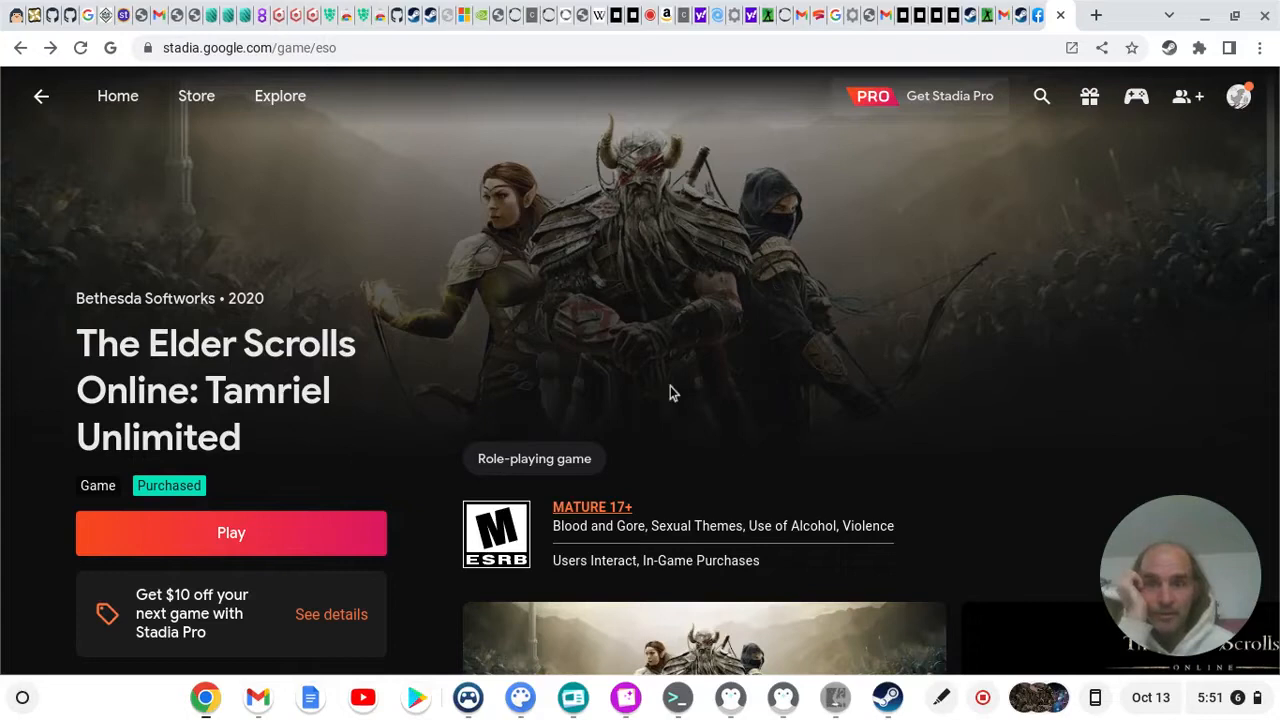
pyautogui.moveTo(1008, 348)
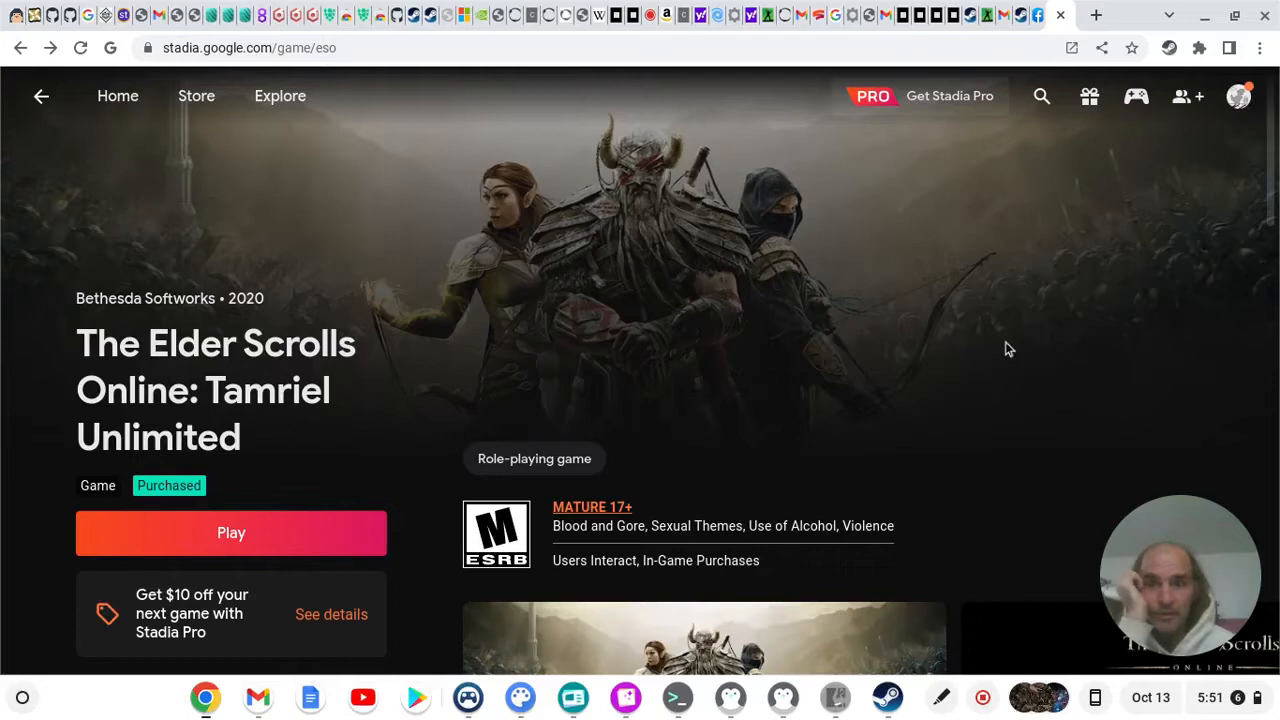
pyautogui.moveTo(904, 316)
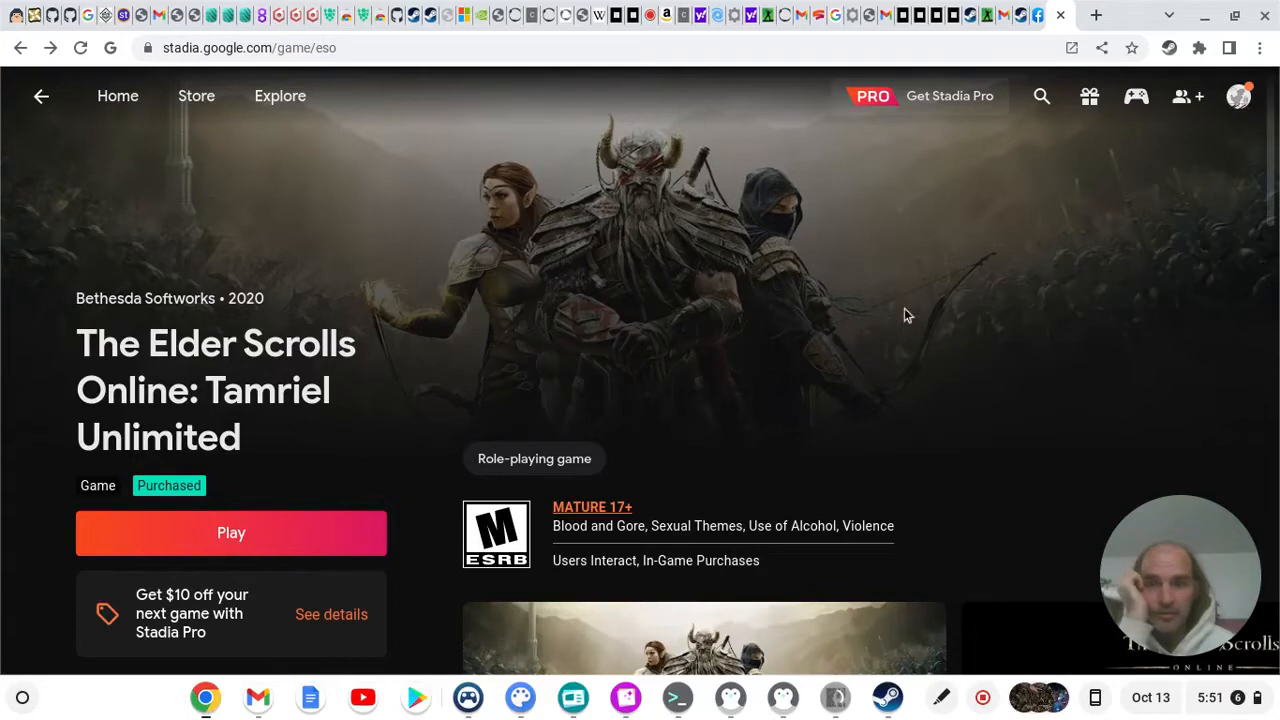
pyautogui.moveTo(994, 298)
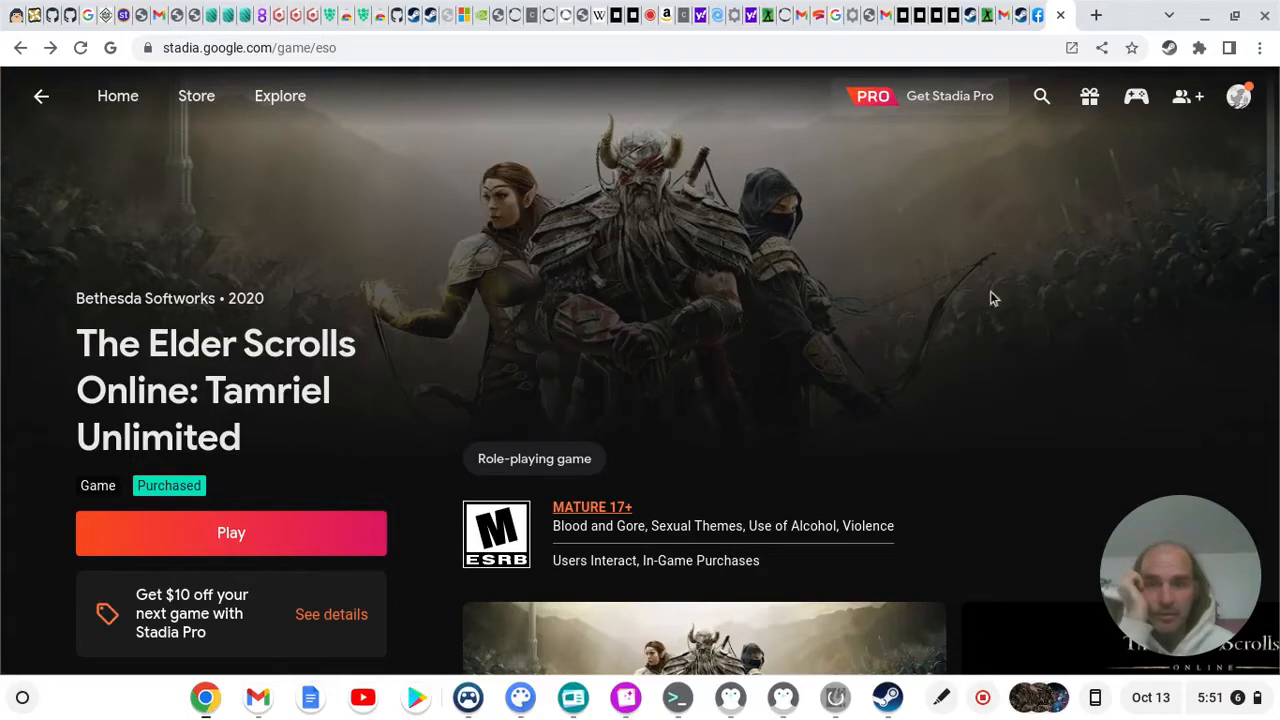
pyautogui.moveTo(150, 290)
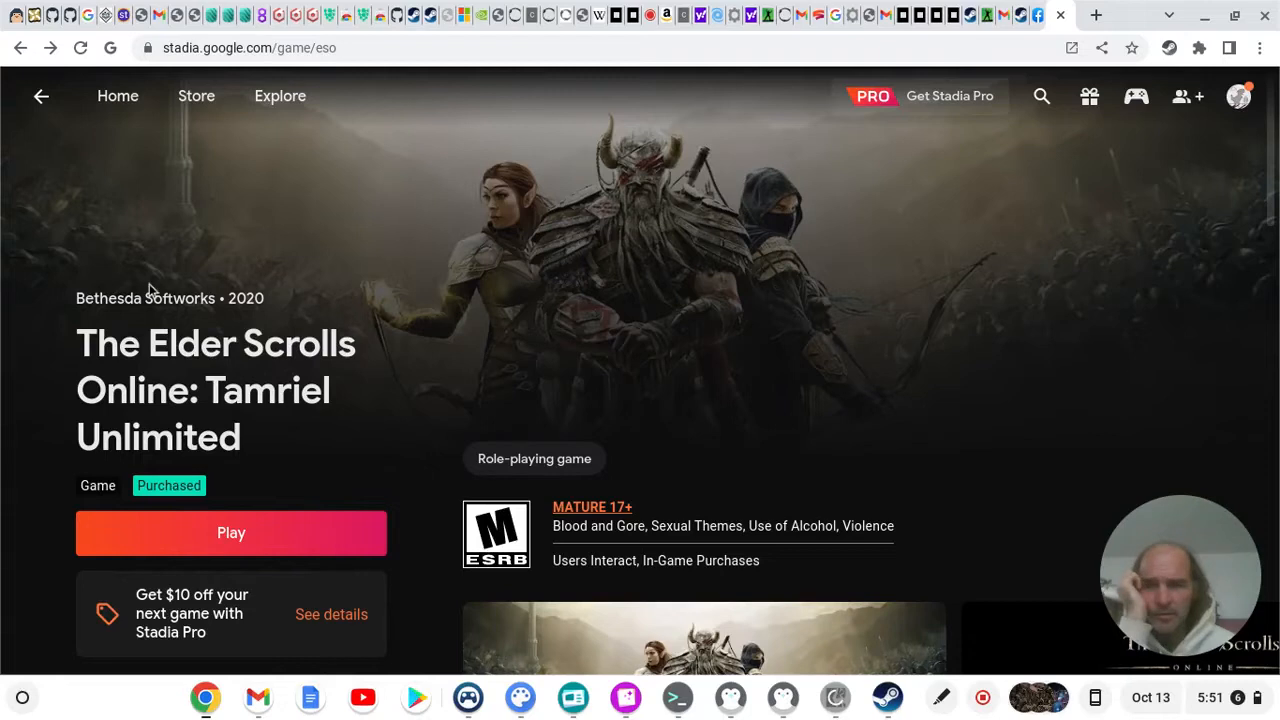
pyautogui.moveTo(88, 322)
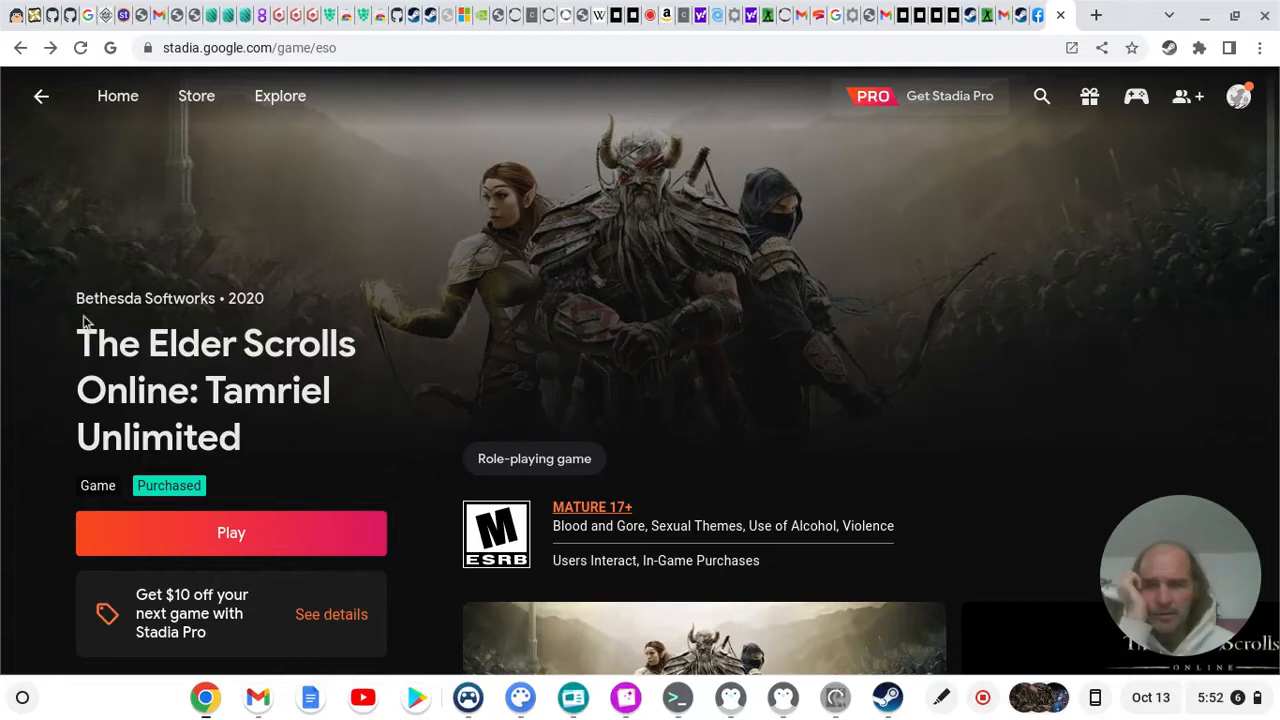
pyautogui.moveTo(128, 320)
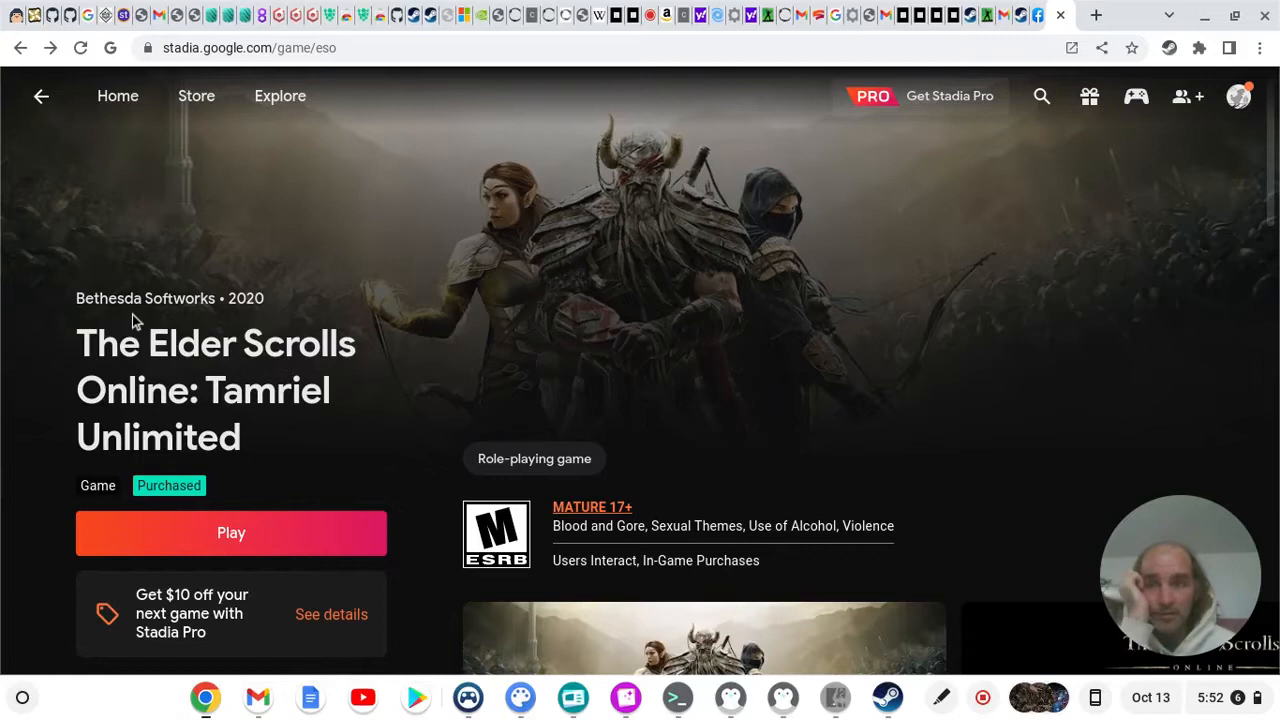
pyautogui.moveTo(124, 322)
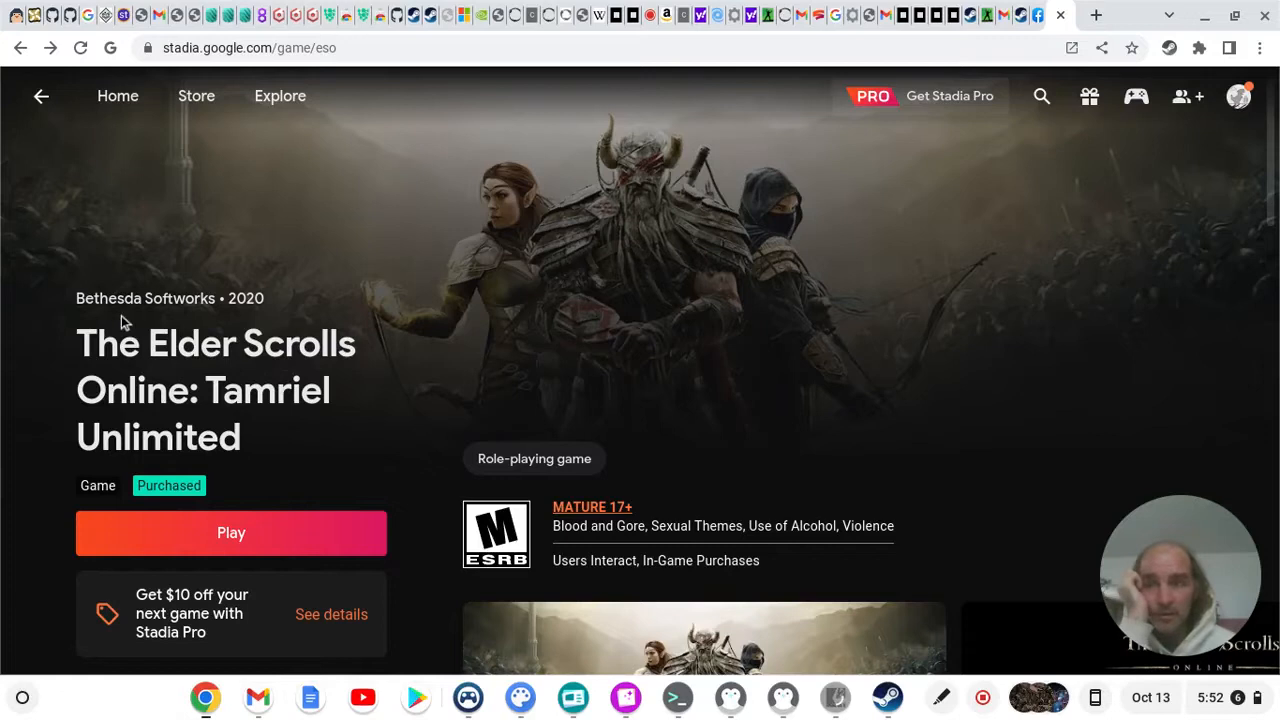
pyautogui.moveTo(392, 326)
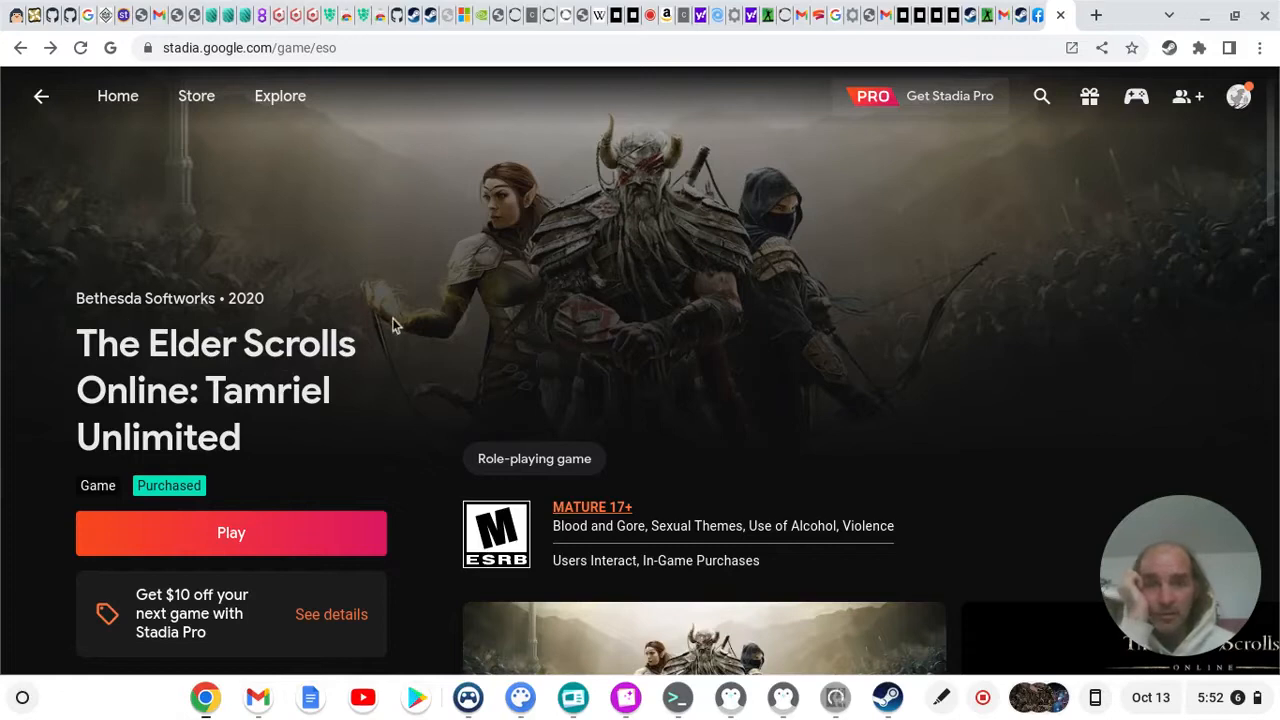
pyautogui.moveTo(568, 272)
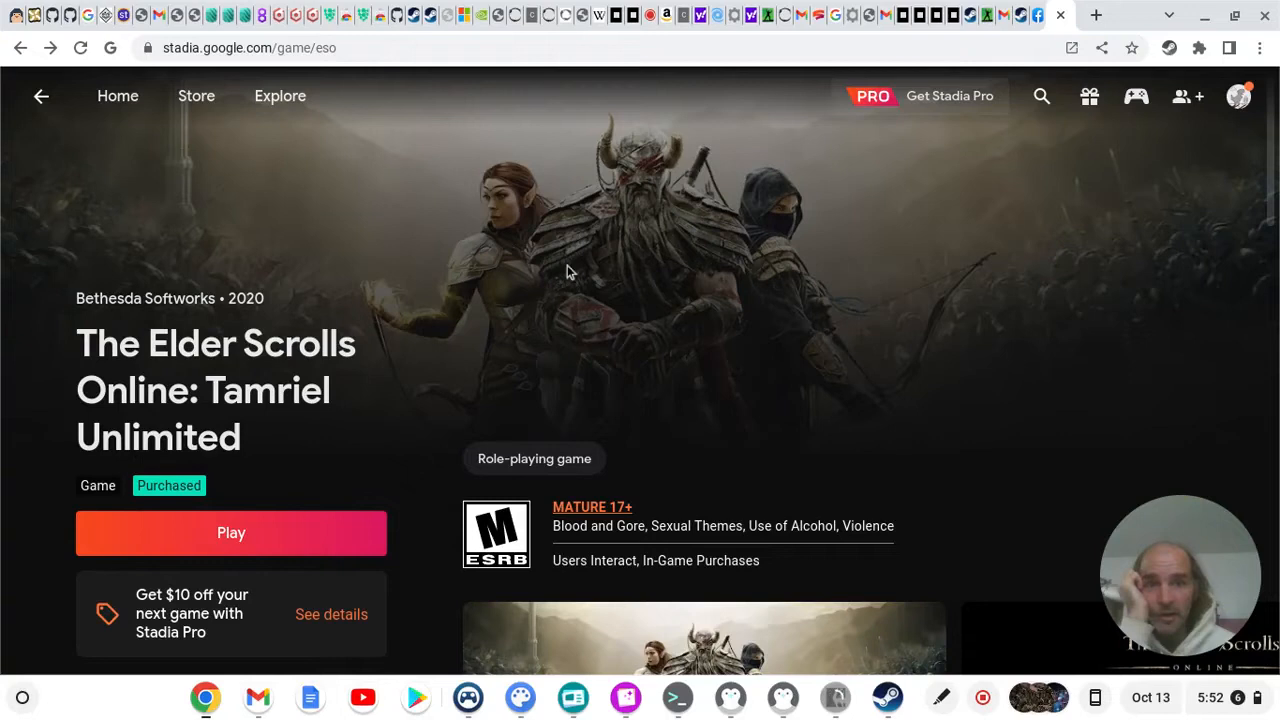
pyautogui.moveTo(312, 244)
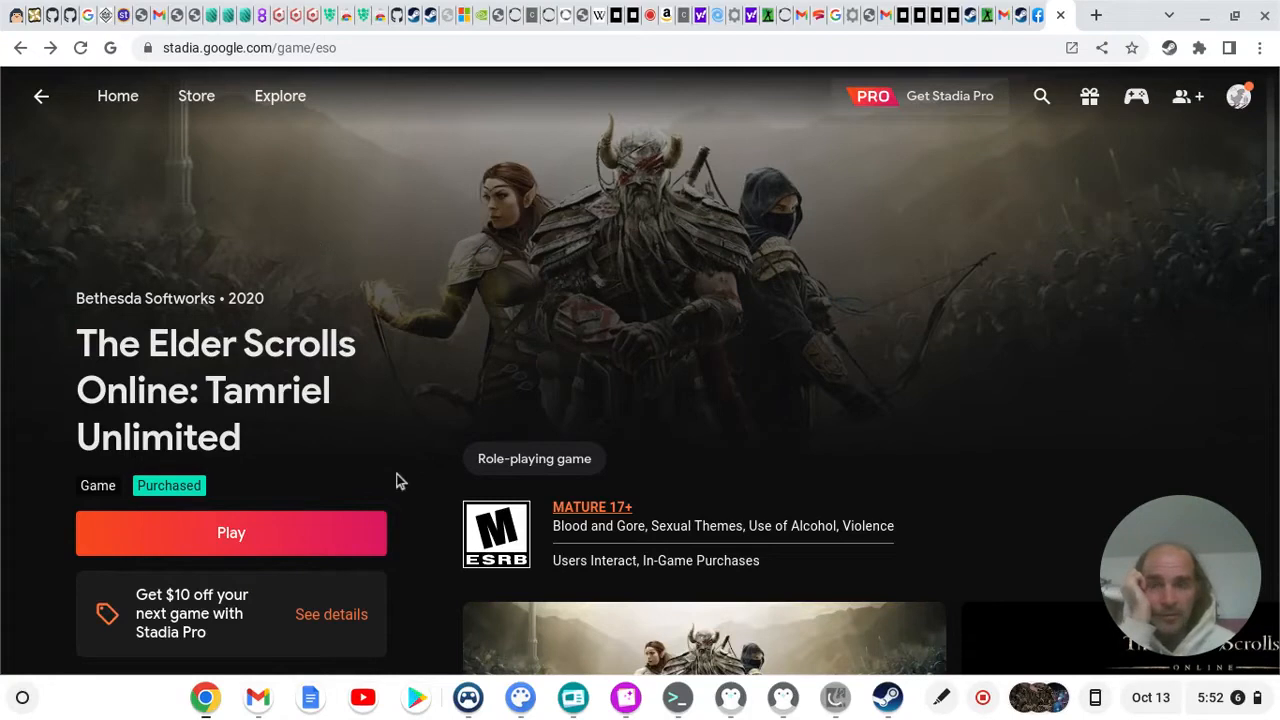
pyautogui.moveTo(308, 472)
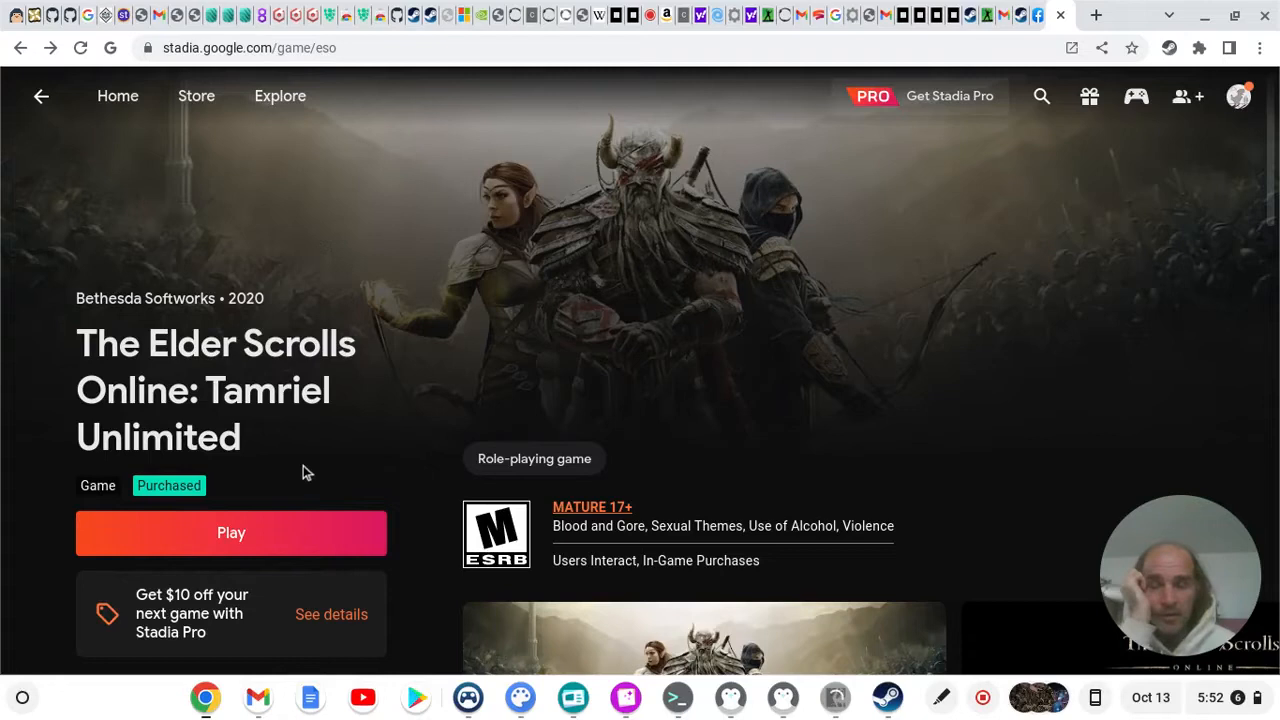
pyautogui.moveTo(414, 436)
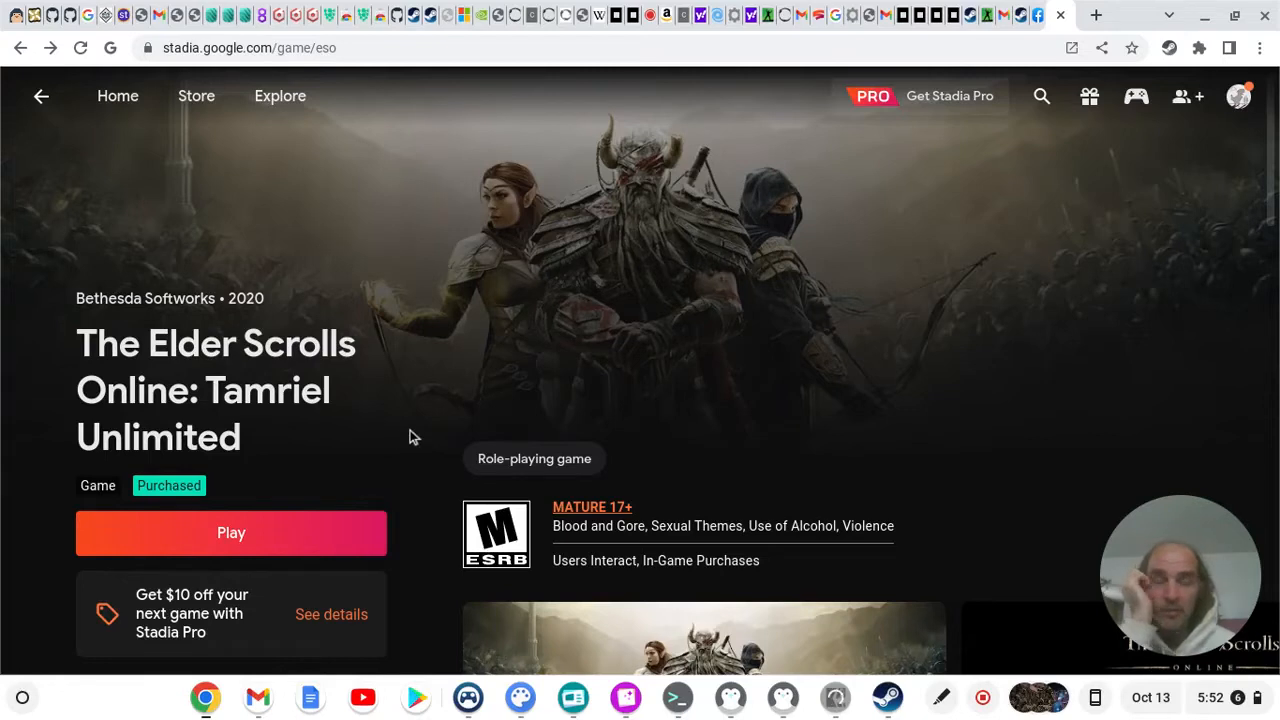
pyautogui.moveTo(684, 390)
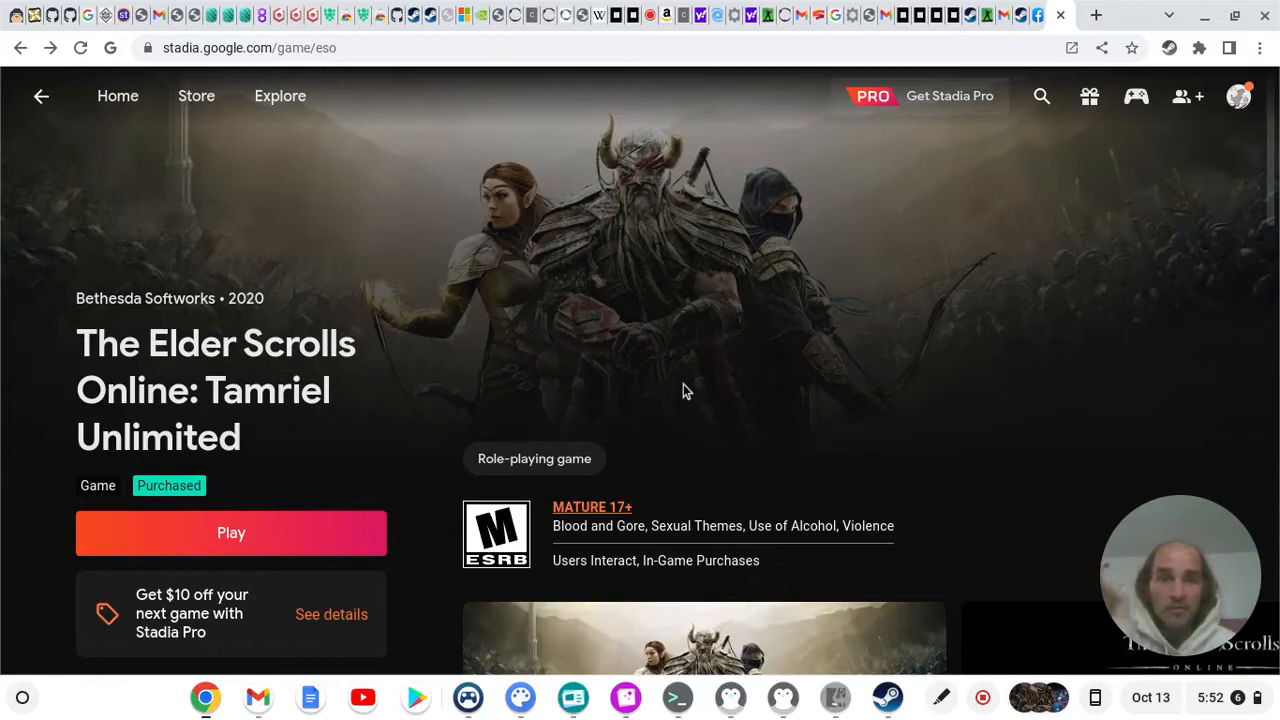
pyautogui.moveTo(344, 250)
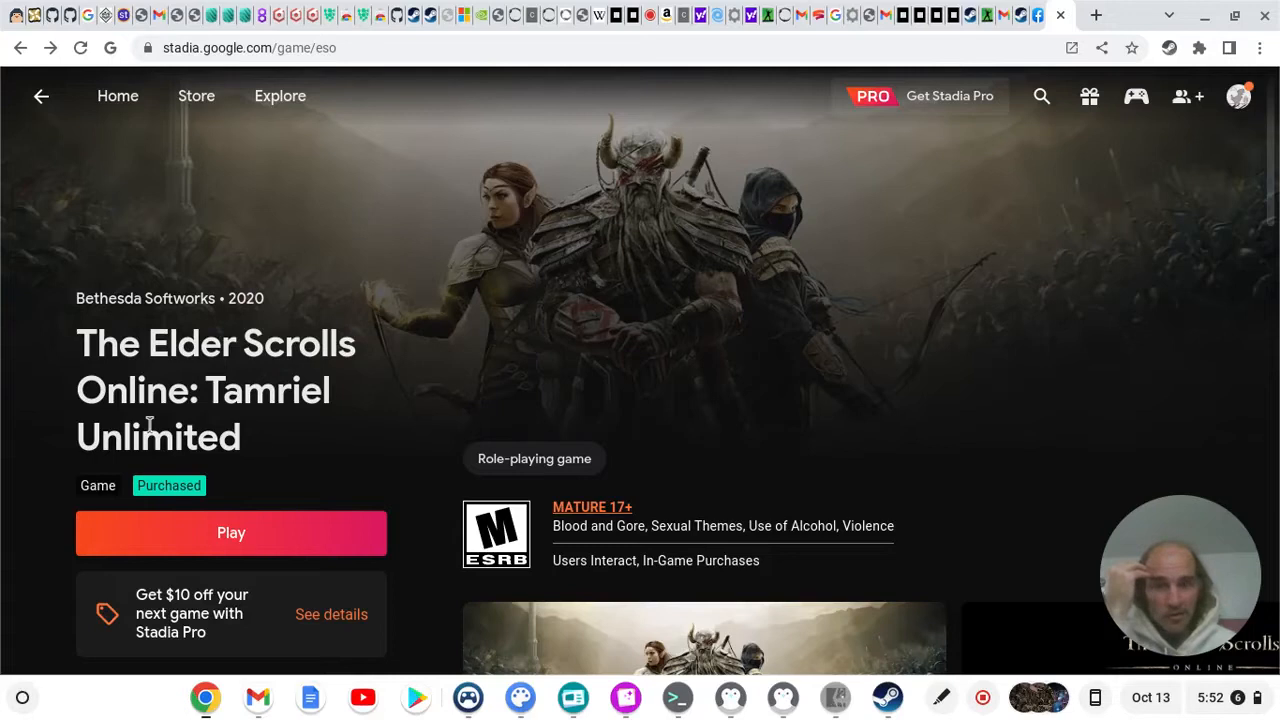
pyautogui.moveTo(368, 428)
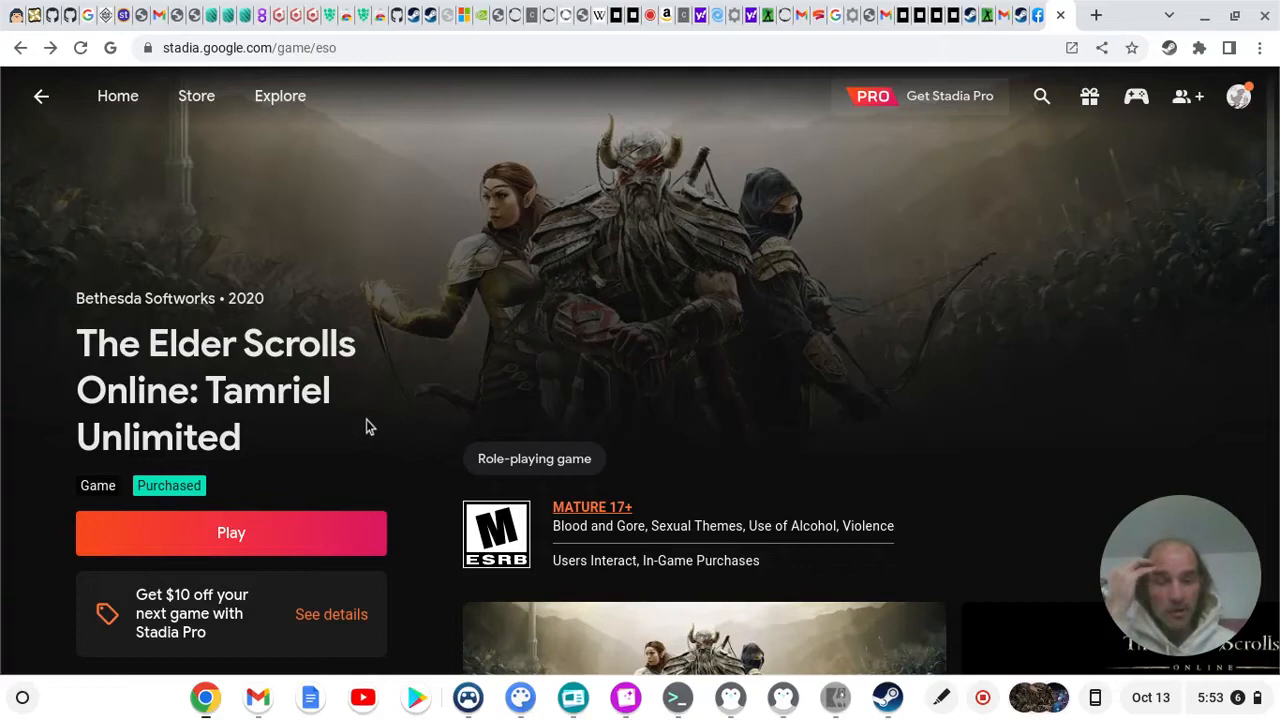
pyautogui.moveTo(378, 262)
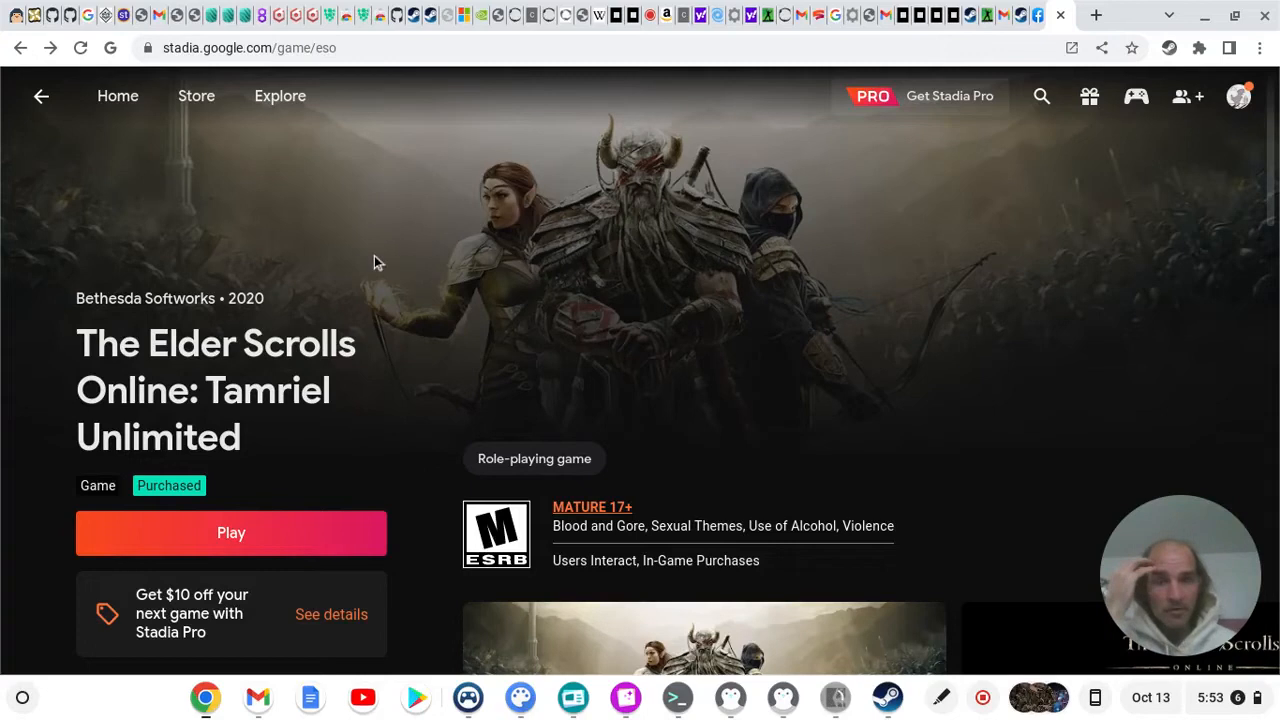
pyautogui.moveTo(380, 424)
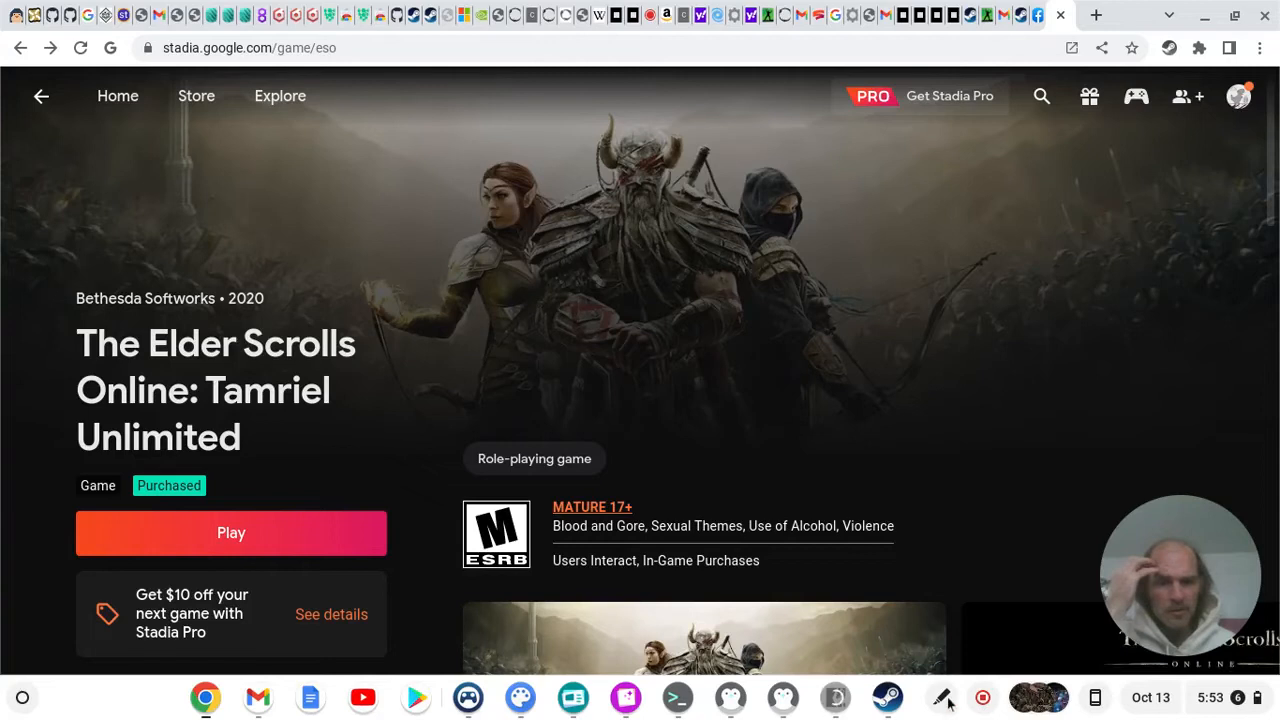
pyautogui.moveTo(944, 644)
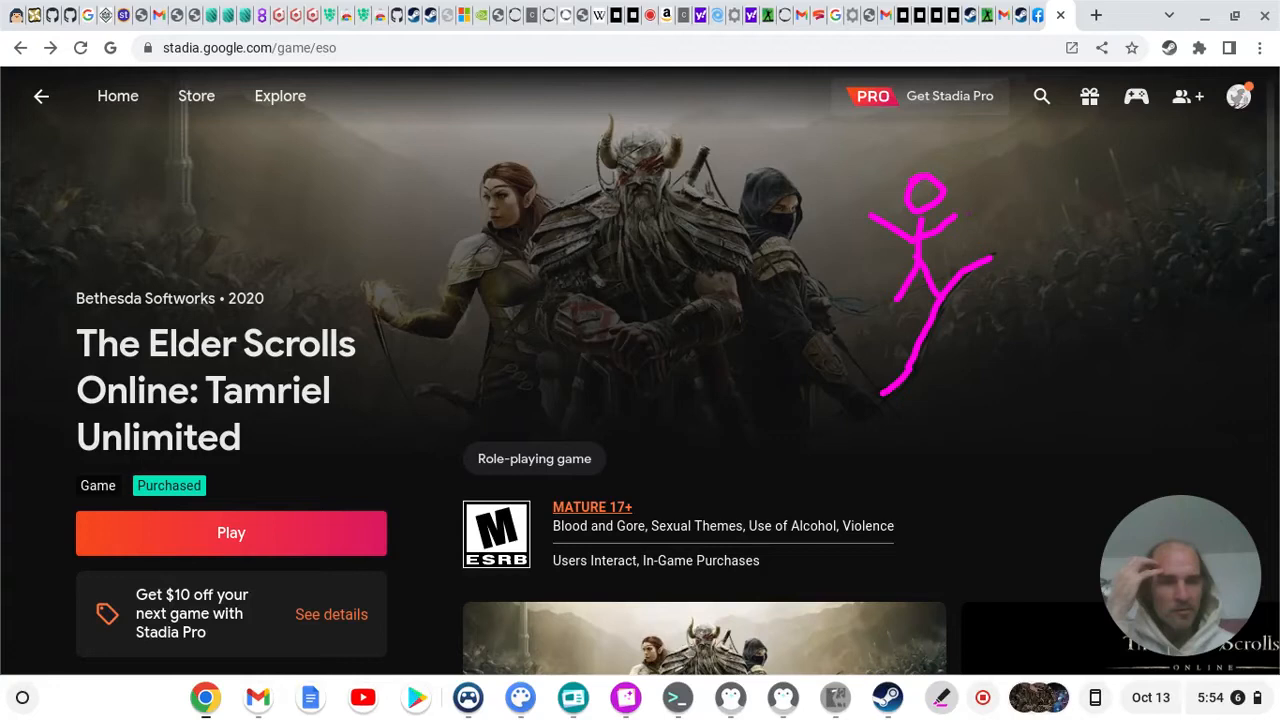
# Draw a second magenta stick figure and the letters 'no bo' over the game banner
pyautogui.moveTo(1030, 216); pyautogui.dragTo(1044, 196)
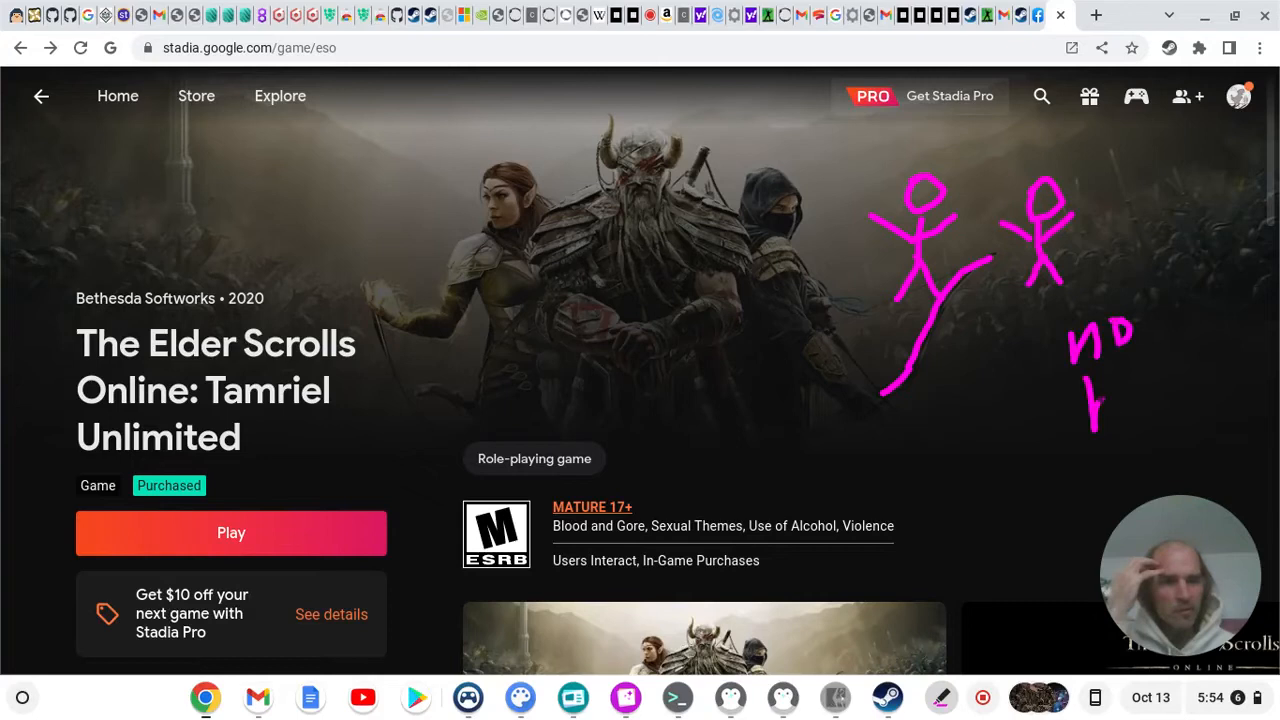
pyautogui.moveTo(1090, 390); pyautogui.dragTo(1150, 400)
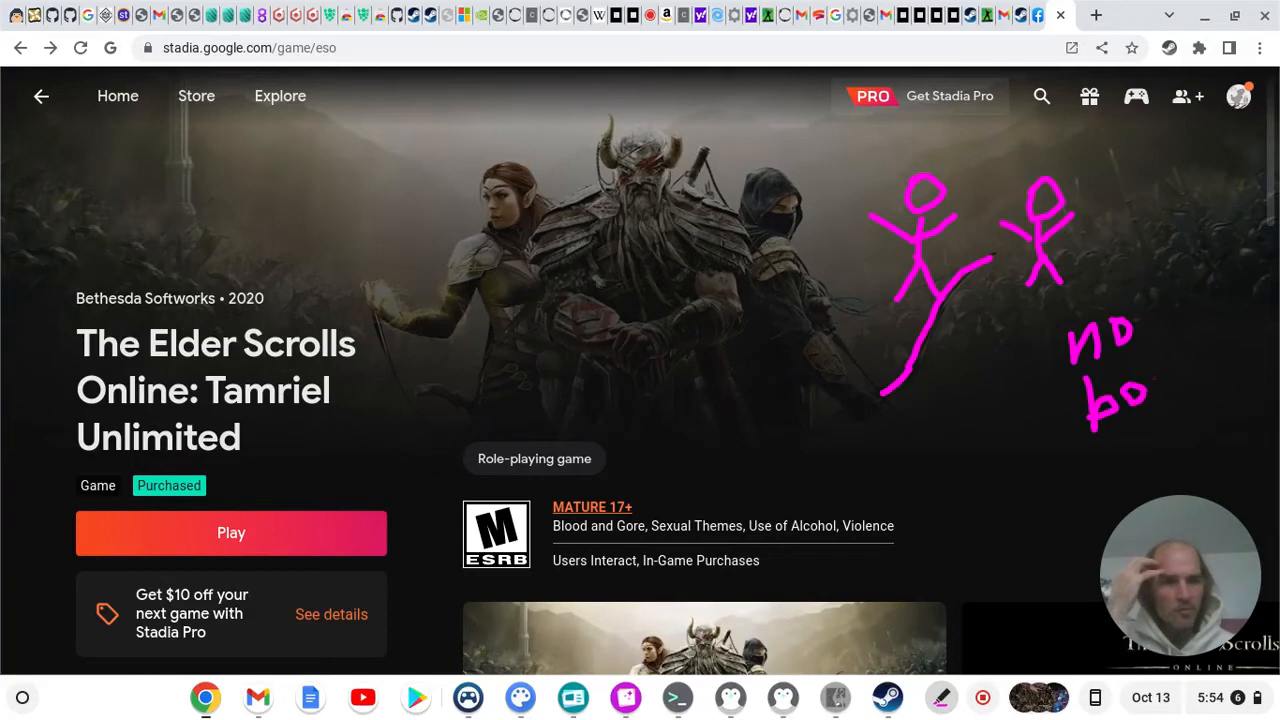